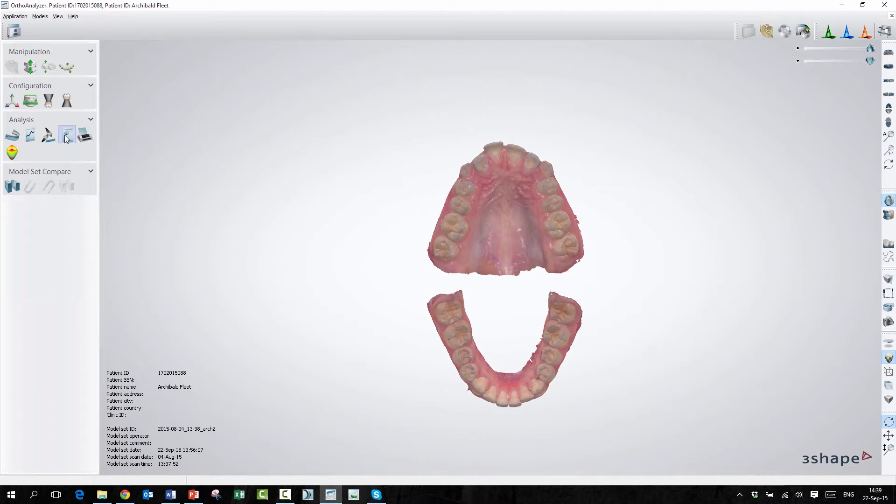
{"action": "mouse_move", "coordinate": [12, 135]}
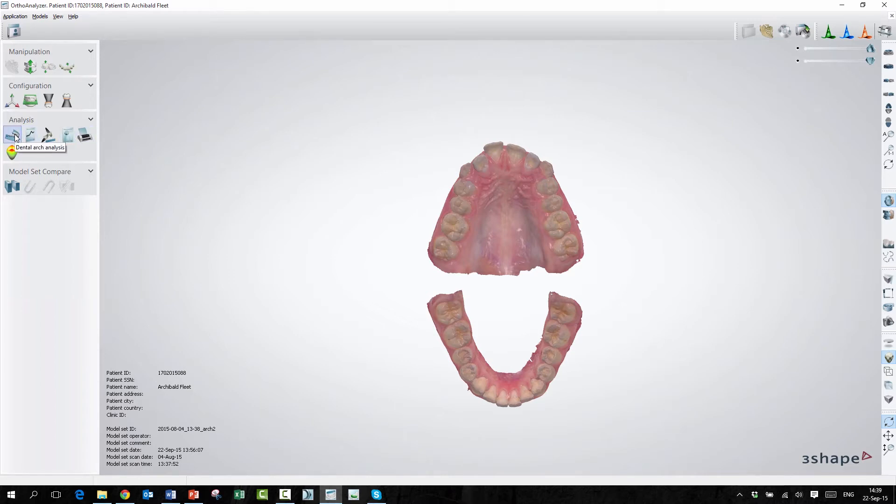
Step: Open the Dental arch analysis tool from the Analysis panel
{"action": "left_click", "coordinate": [13, 134]}
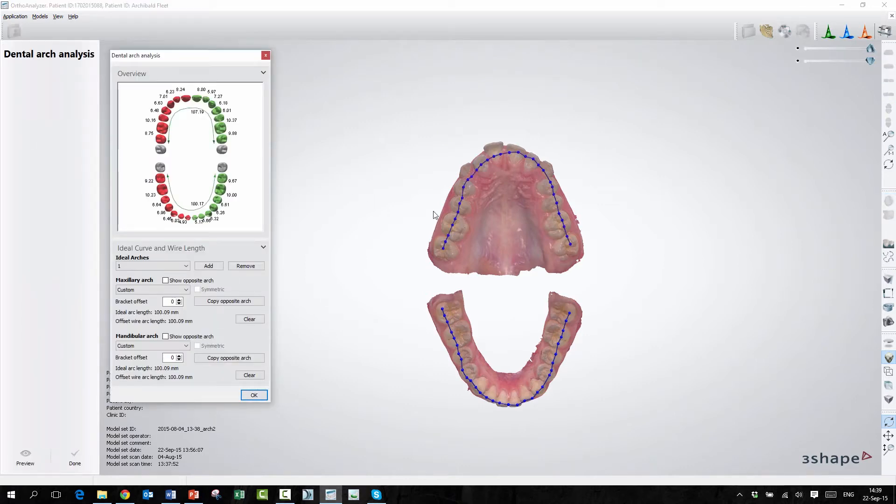
{"action": "mouse_move", "coordinate": [404, 326]}
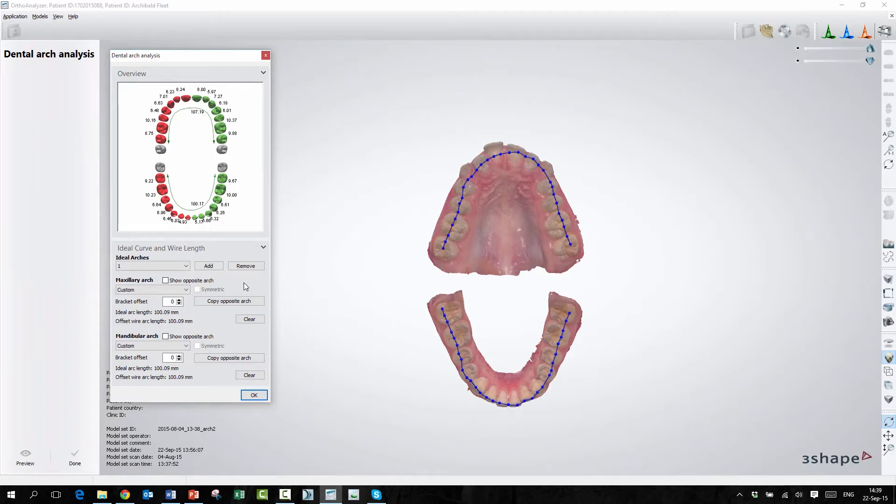
Step: Add an ideal arch set, keeping the default name 22-Sep-15 14:39:25
{"action": "left_click", "coordinate": [209, 266]}
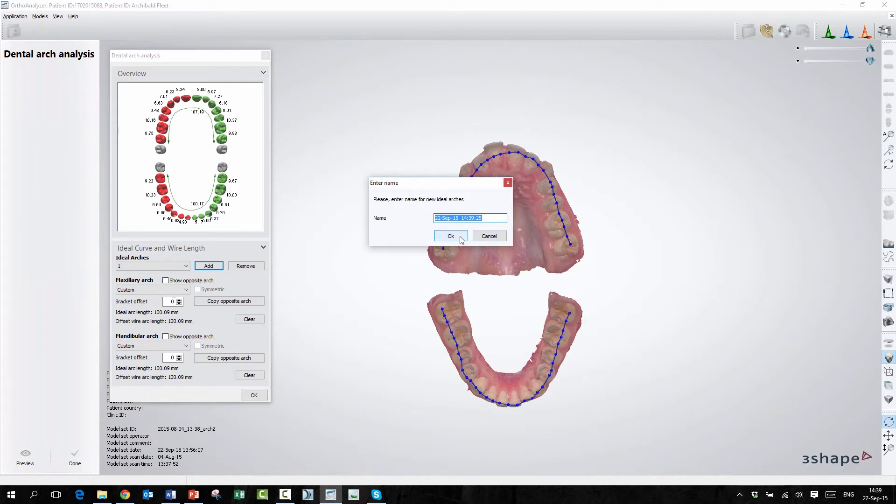
{"action": "left_click", "coordinate": [451, 236]}
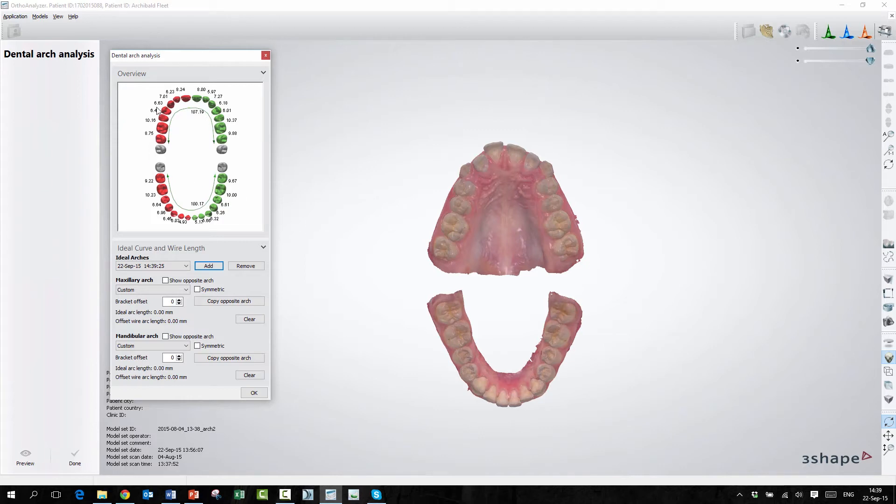
{"action": "mouse_move", "coordinate": [172, 146]}
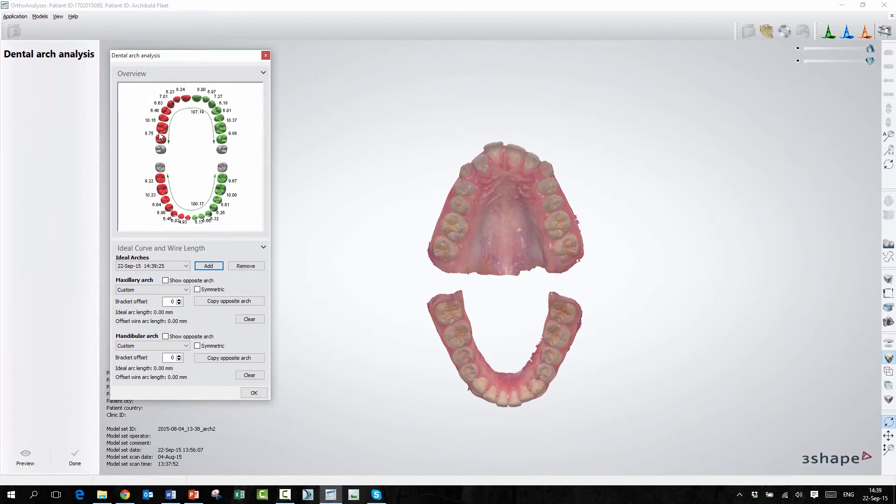
{"action": "mouse_move", "coordinate": [232, 113]}
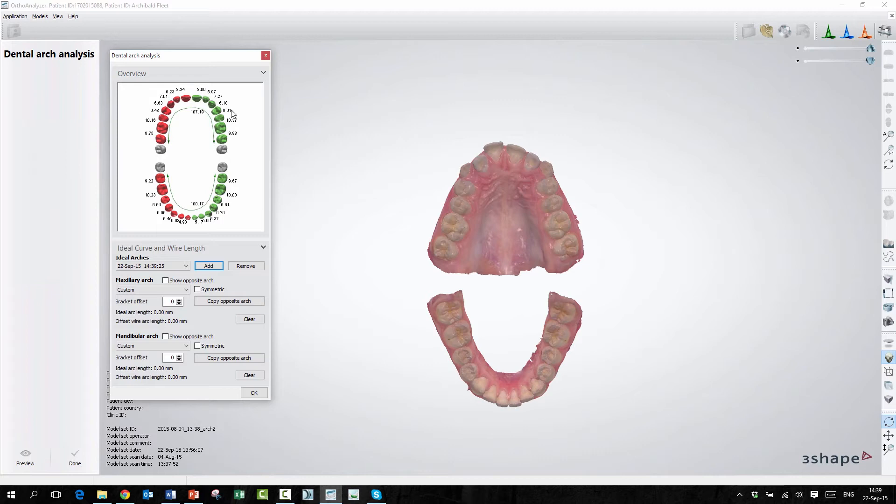
{"action": "mouse_move", "coordinate": [239, 141]}
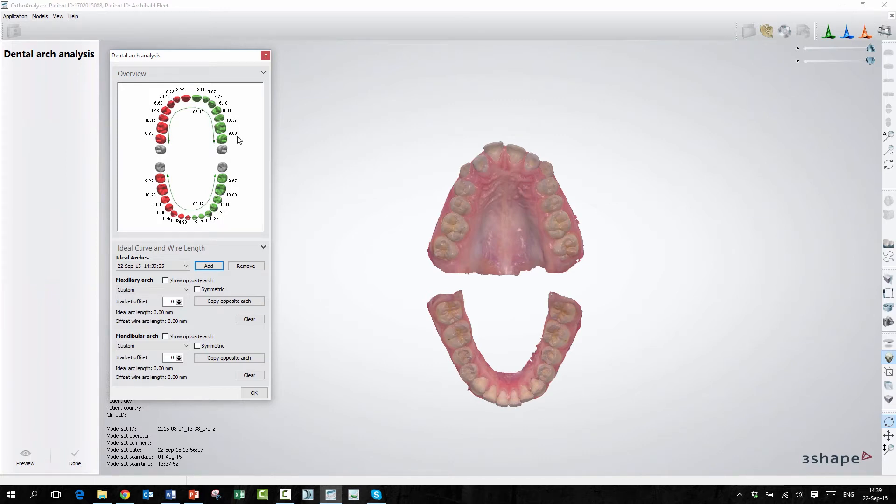
{"action": "mouse_move", "coordinate": [156, 146]}
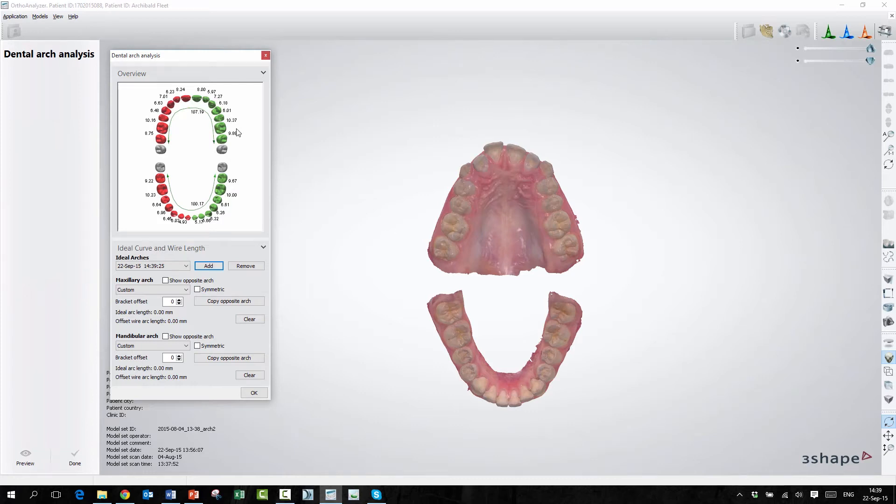
{"action": "mouse_move", "coordinate": [187, 143]}
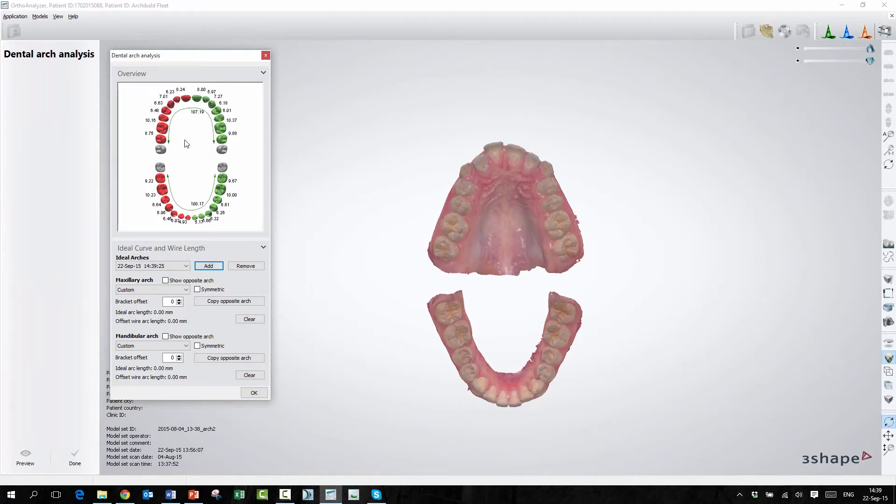
{"action": "mouse_move", "coordinate": [191, 123]}
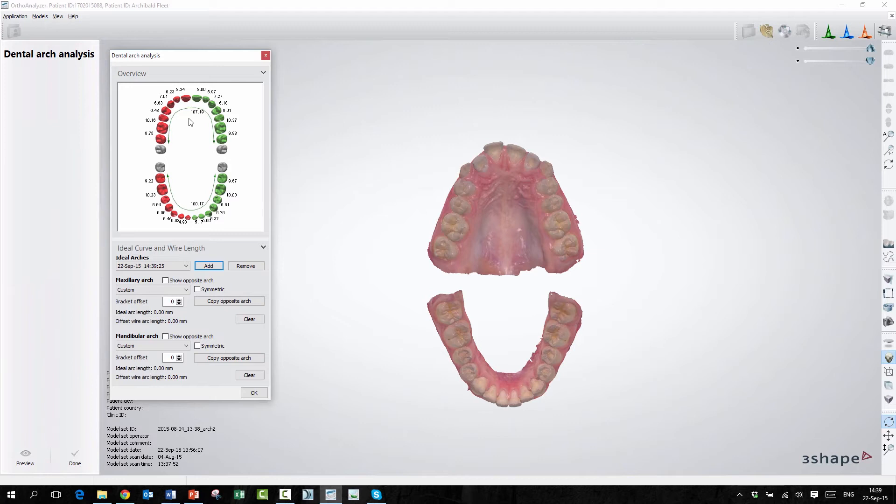
{"action": "mouse_move", "coordinate": [201, 134]}
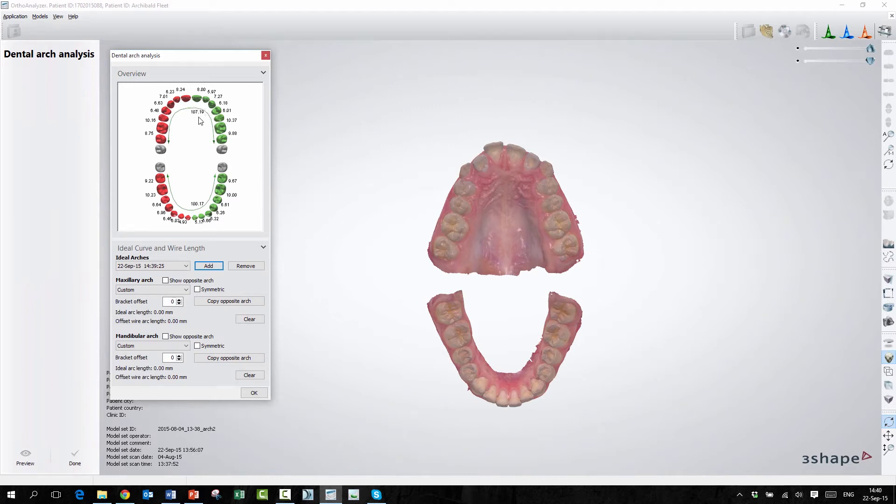
{"action": "mouse_move", "coordinate": [179, 127]}
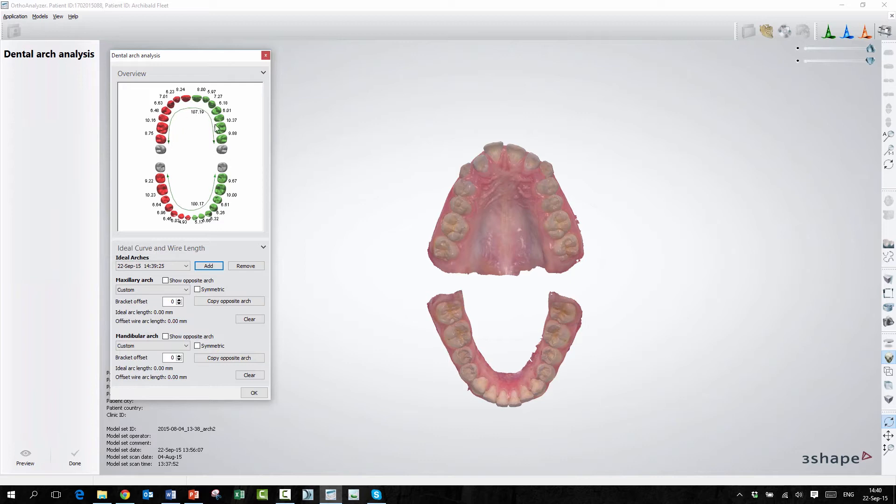
{"action": "mouse_move", "coordinate": [216, 142]}
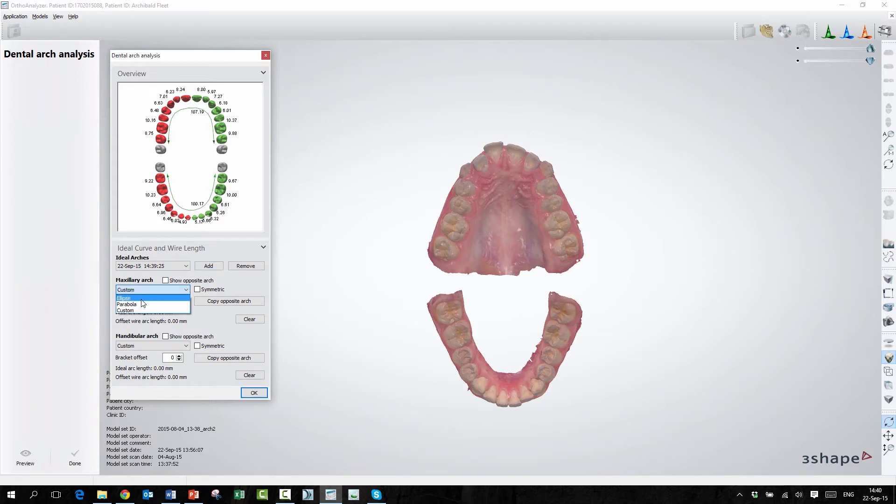
{"action": "mouse_move", "coordinate": [142, 305]}
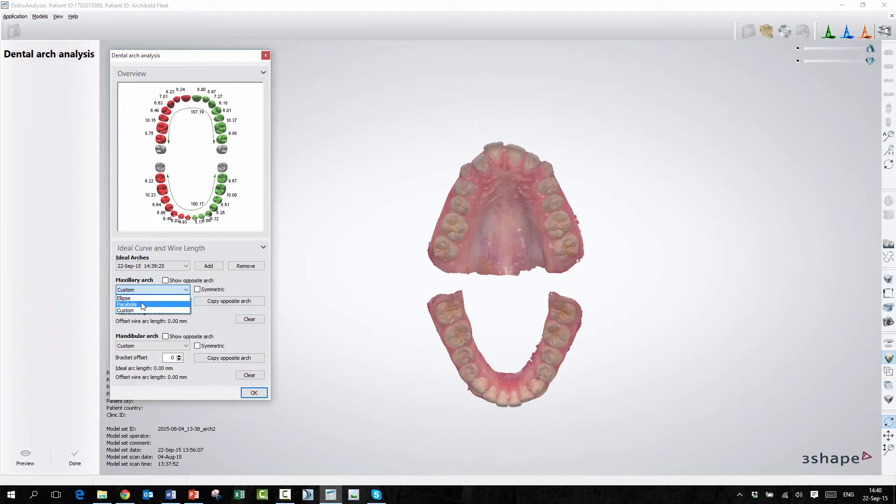
{"action": "mouse_move", "coordinate": [145, 312]}
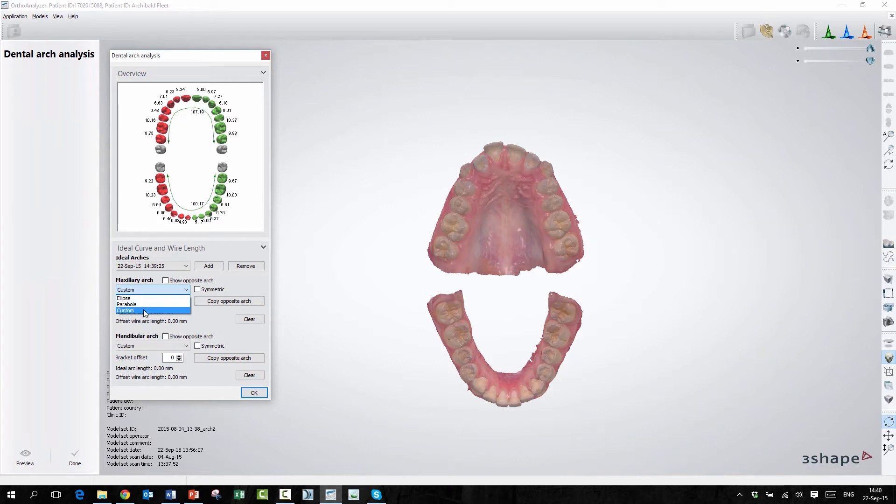
{"action": "mouse_move", "coordinate": [248, 288]}
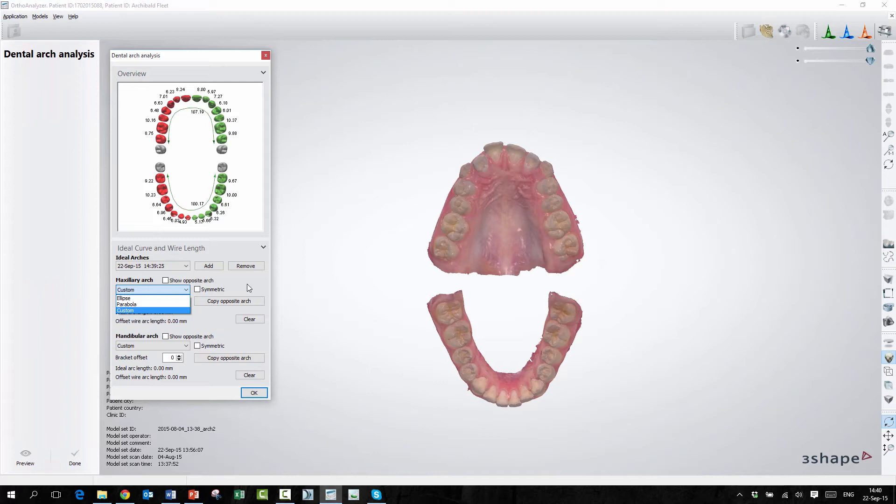
{"action": "left_click", "coordinate": [125, 311]}
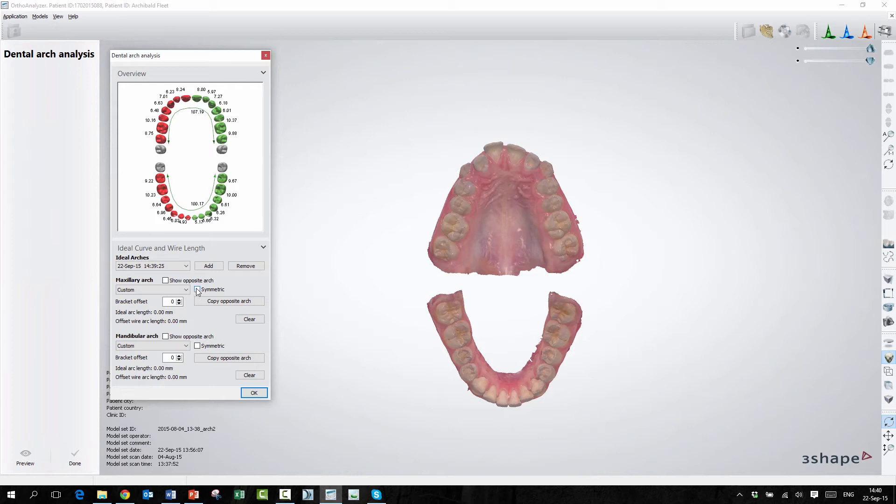
Step: Make the upper arch symmetric and shape its curve along the teeth to 110.55 mm
{"action": "left_click", "coordinate": [197, 289]}
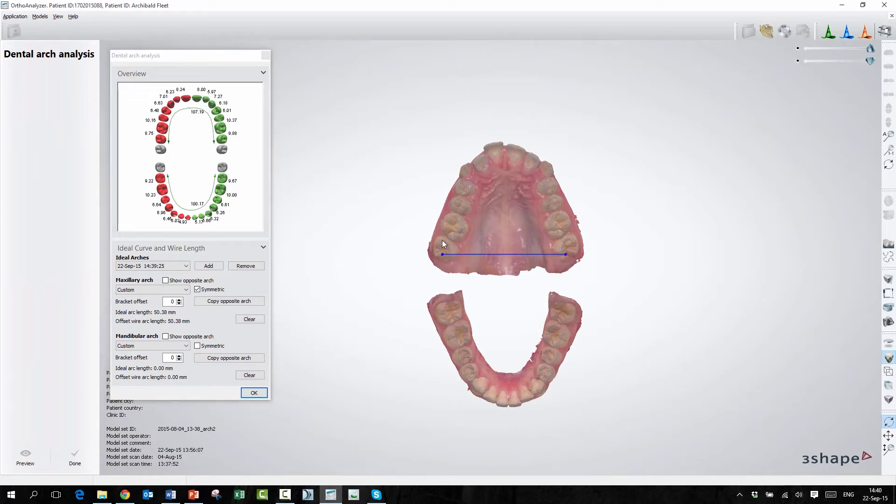
{"action": "left_click_drag", "start_coordinate": [443, 254], "coordinate": [451, 227]}
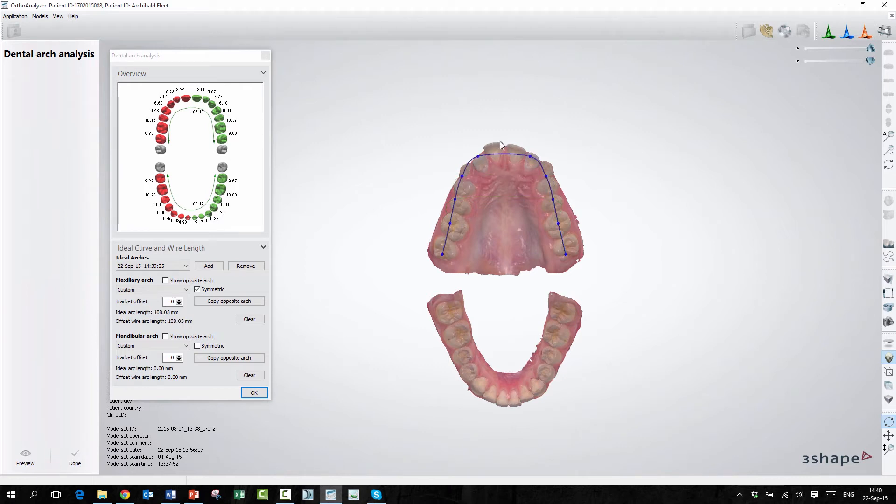
{"action": "left_click_drag", "start_coordinate": [502, 155], "coordinate": [503, 145]}
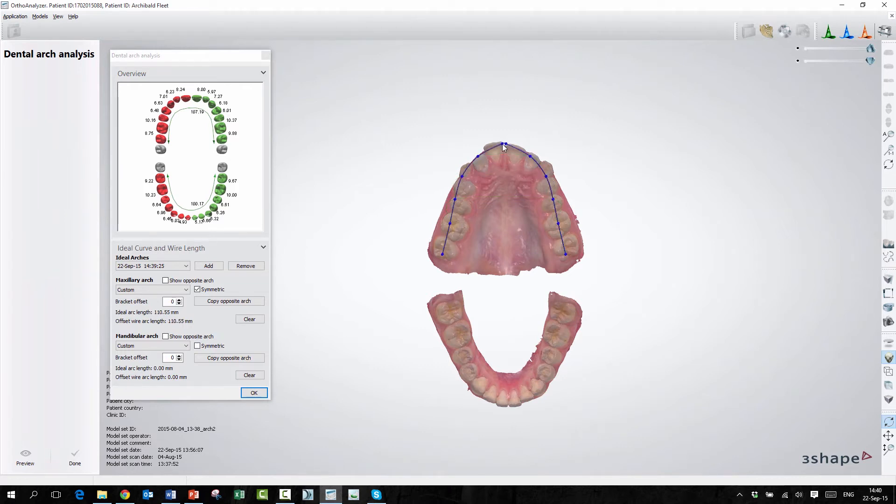
{"action": "mouse_move", "coordinate": [494, 184]}
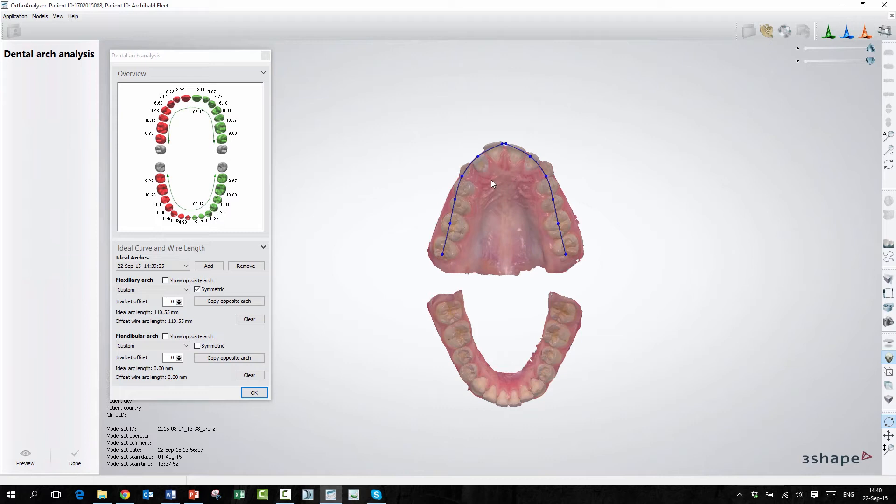
{"action": "mouse_move", "coordinate": [483, 263]}
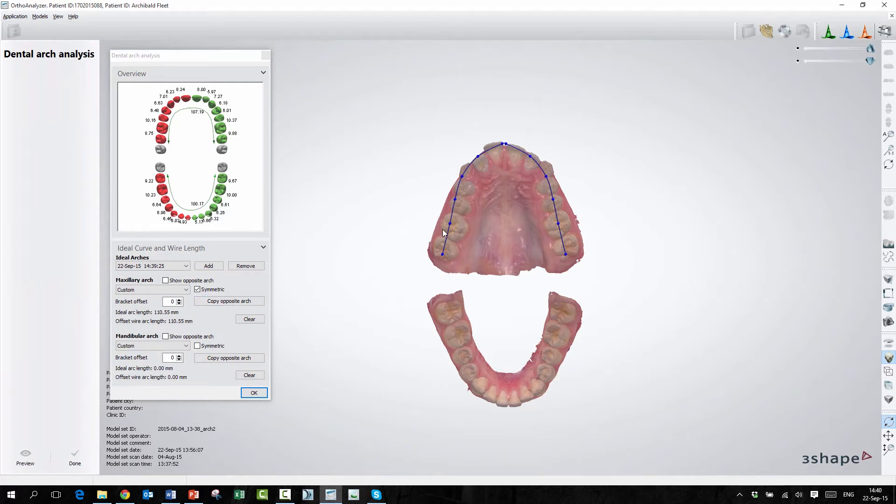
{"action": "mouse_move", "coordinate": [471, 247]}
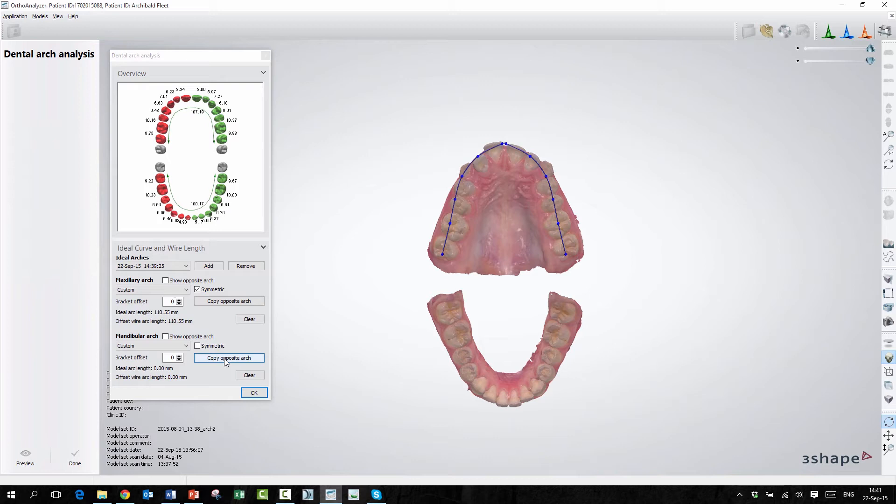
{"action": "left_click", "coordinate": [229, 358]}
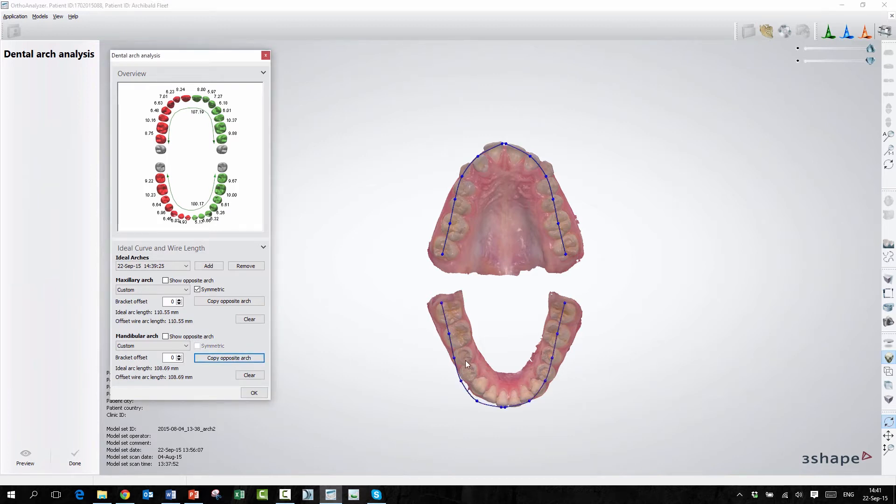
{"action": "mouse_move", "coordinate": [549, 326]}
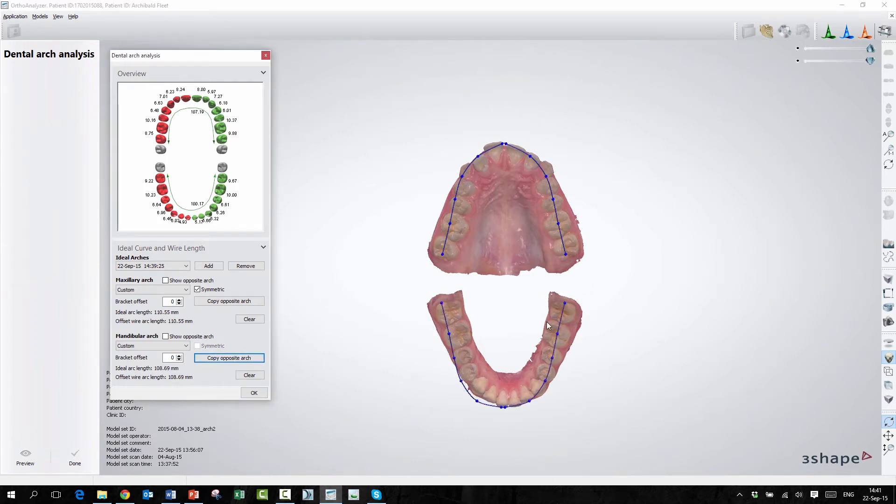
{"action": "mouse_move", "coordinate": [527, 333]}
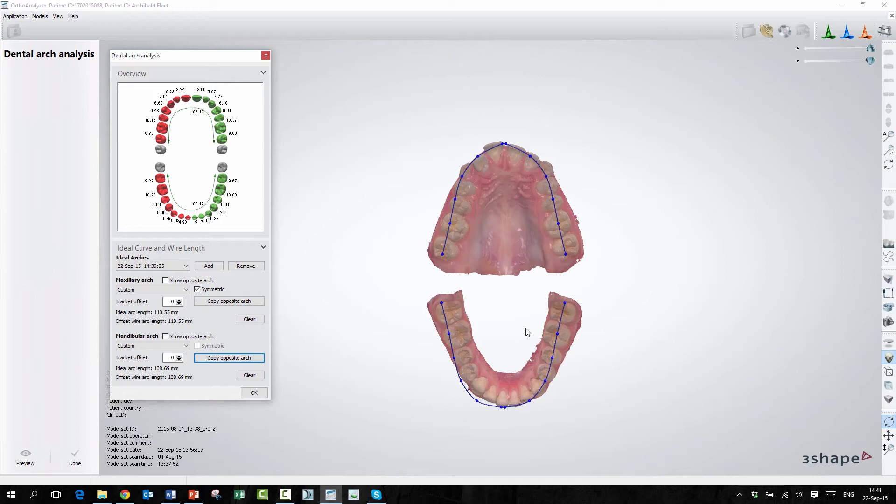
{"action": "mouse_move", "coordinate": [588, 259]}
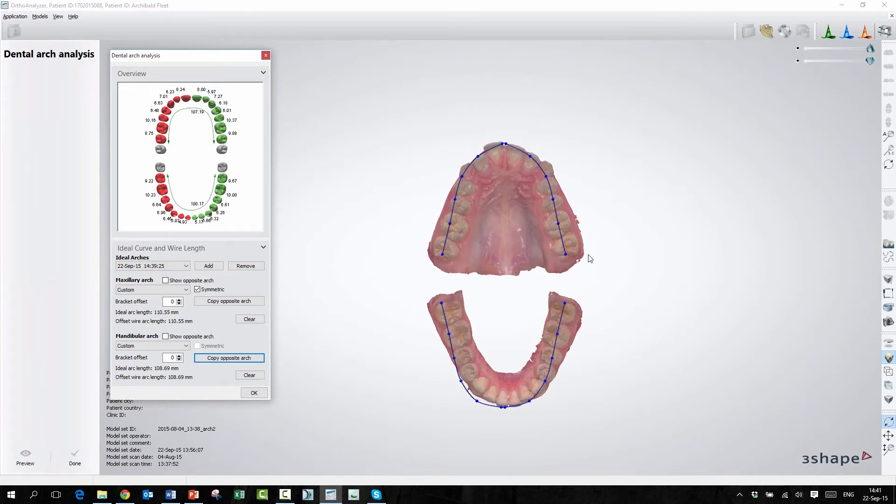
{"action": "mouse_move", "coordinate": [457, 328]}
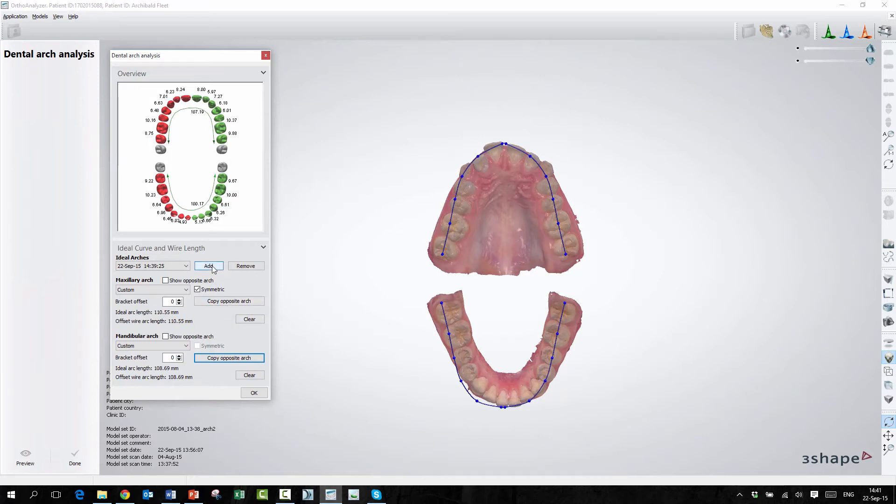
Step: Add ideal arch set '11' through the Enter name dialog
{"action": "left_click", "coordinate": [209, 266]}
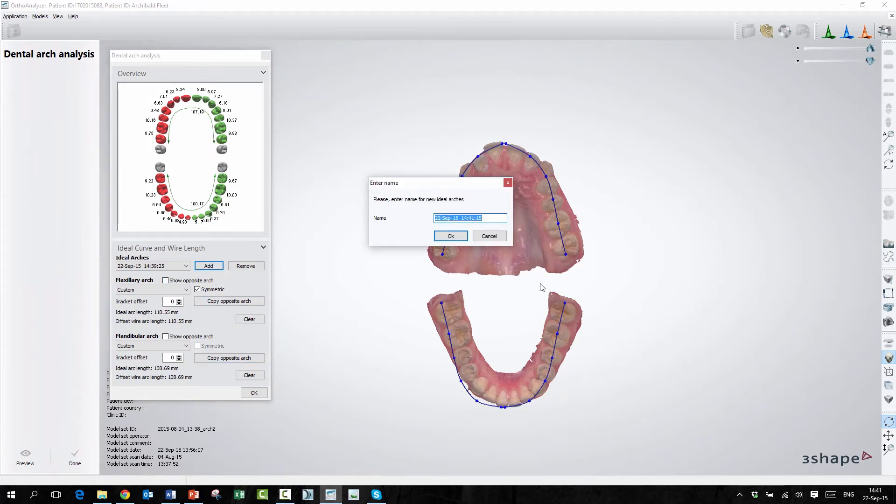
{"action": "type", "text": "11"}
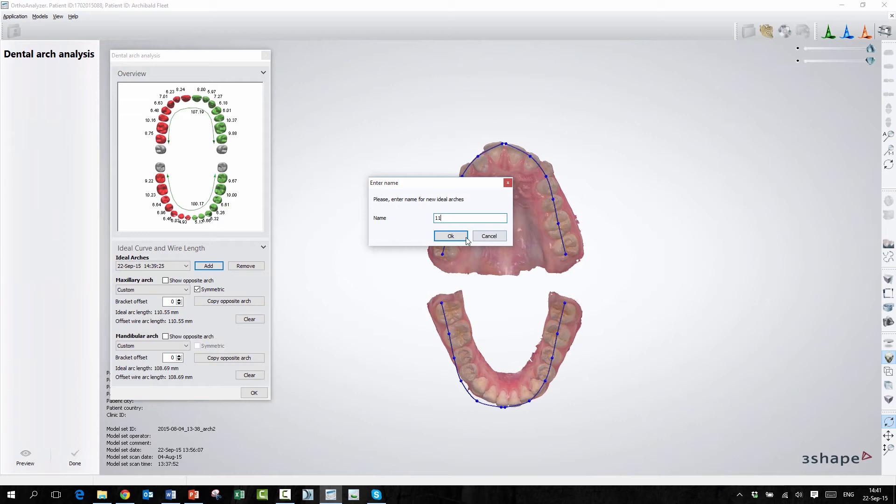
{"action": "left_click", "coordinate": [451, 236]}
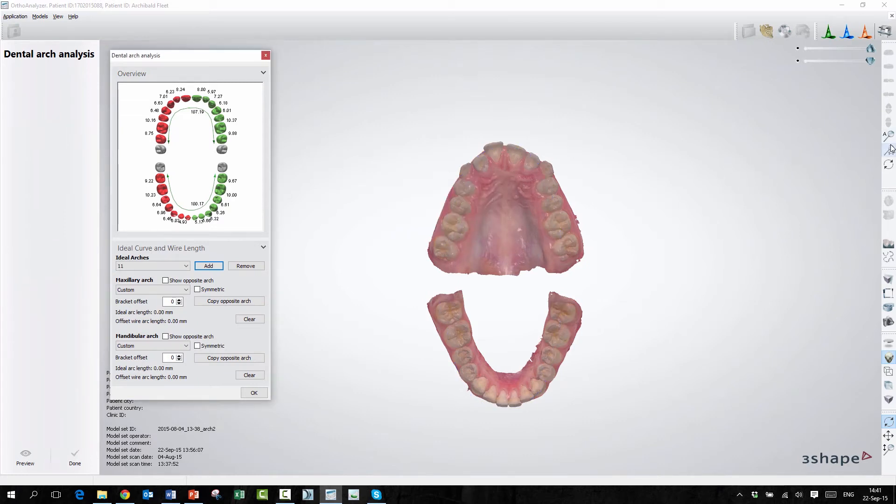
{"action": "mouse_move", "coordinate": [889, 150]}
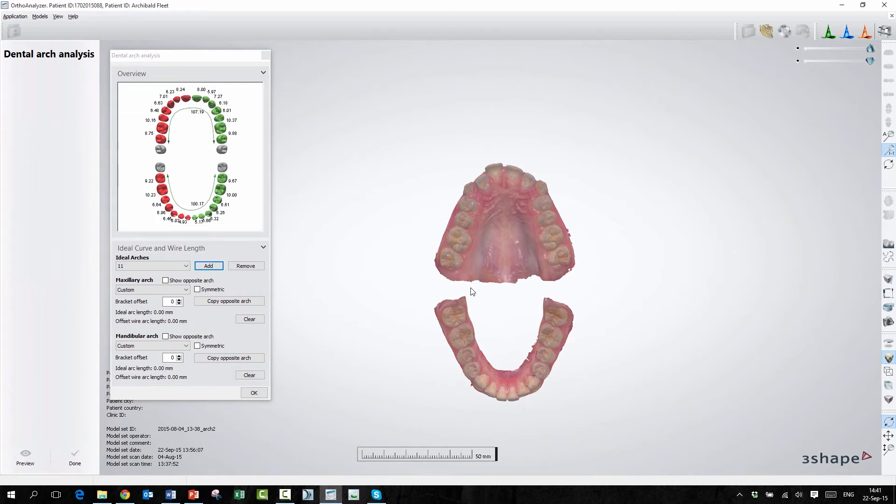
{"action": "mouse_move", "coordinate": [460, 276]}
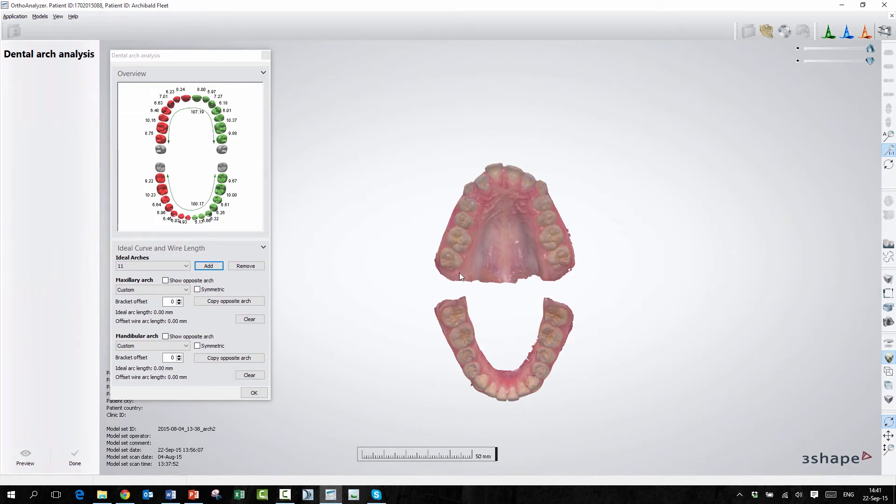
{"action": "mouse_move", "coordinate": [453, 264]}
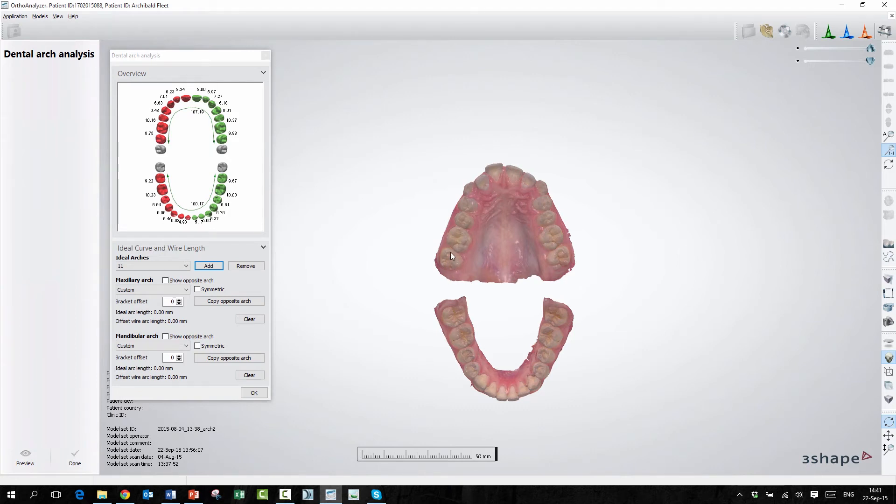
{"action": "mouse_move", "coordinate": [550, 222]}
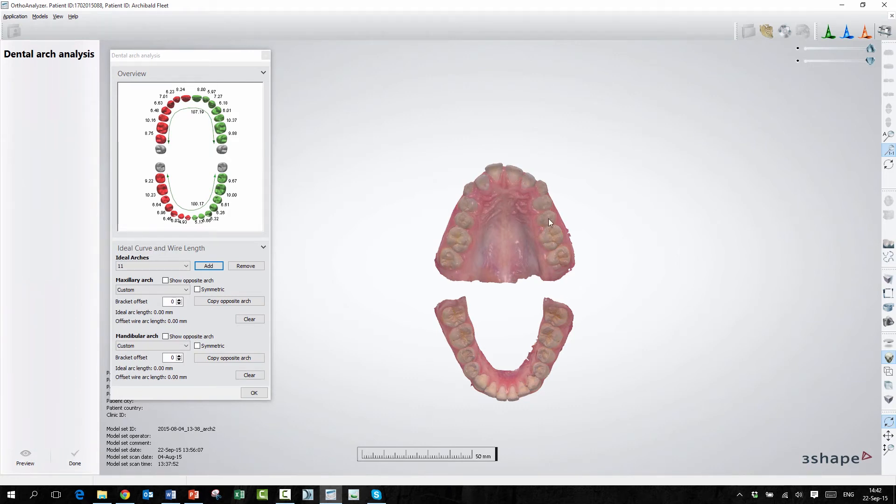
{"action": "mouse_move", "coordinate": [563, 266]}
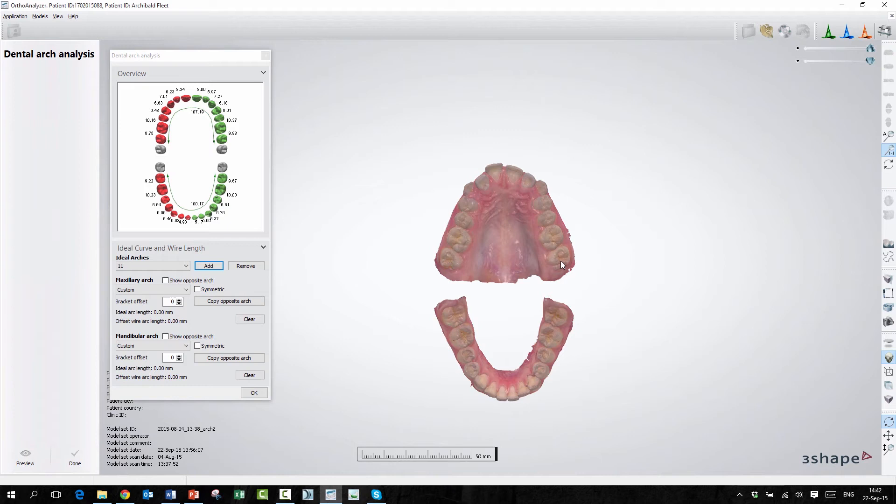
{"action": "mouse_move", "coordinate": [497, 426]}
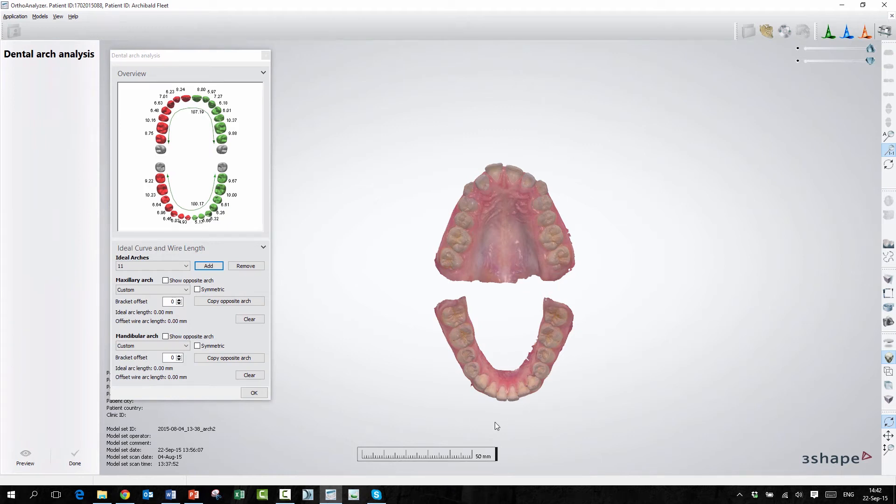
{"action": "mouse_move", "coordinate": [449, 281]}
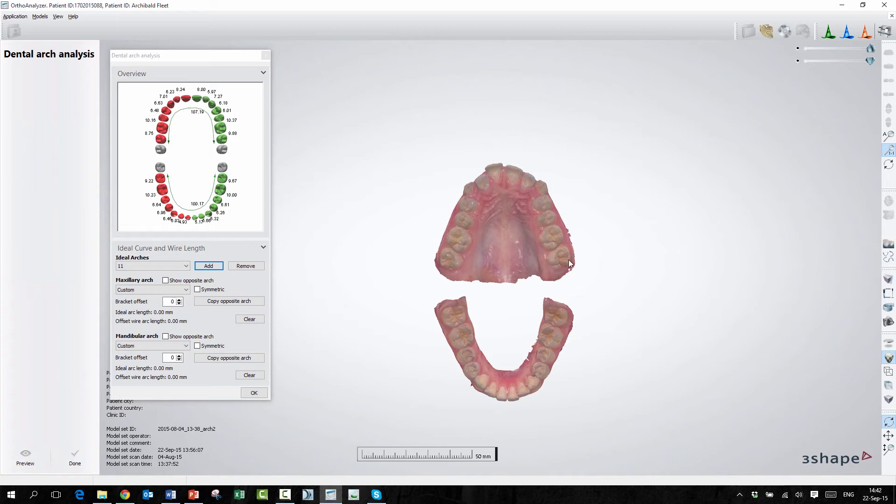
{"action": "mouse_move", "coordinate": [557, 208]}
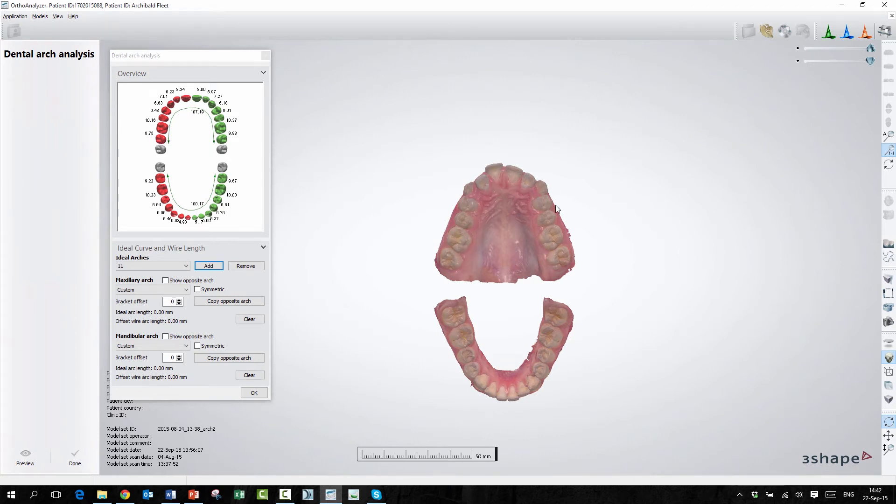
{"action": "mouse_move", "coordinate": [468, 259]}
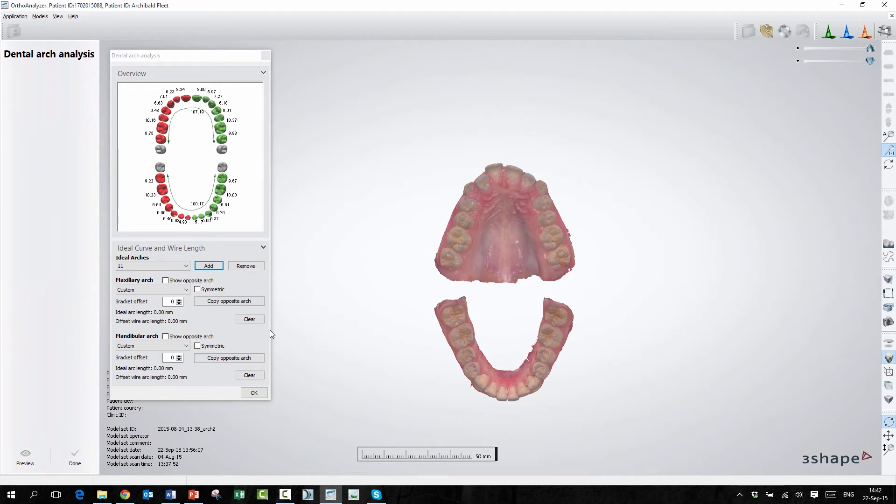
{"action": "mouse_move", "coordinate": [890, 148]}
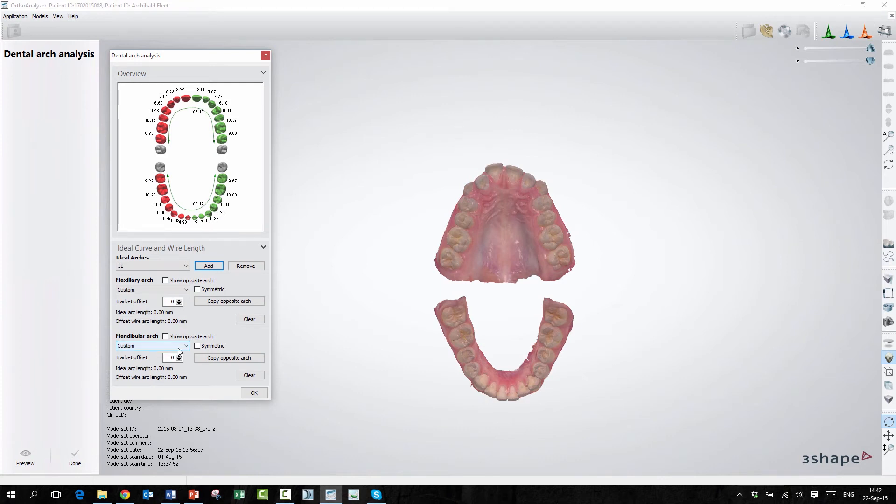
Step: Set the mandibular arch shape to Ellipse and copy it to the maxillary arch
{"action": "left_click", "coordinate": [197, 346]}
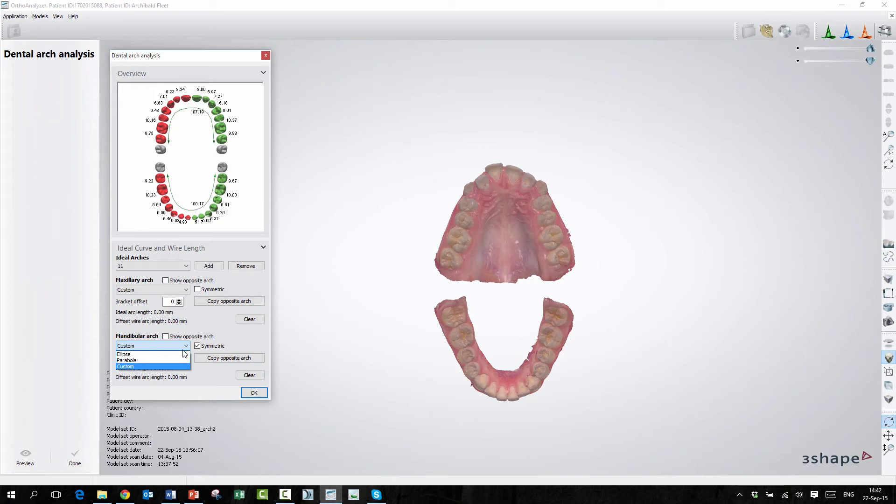
{"action": "left_click", "coordinate": [124, 355]}
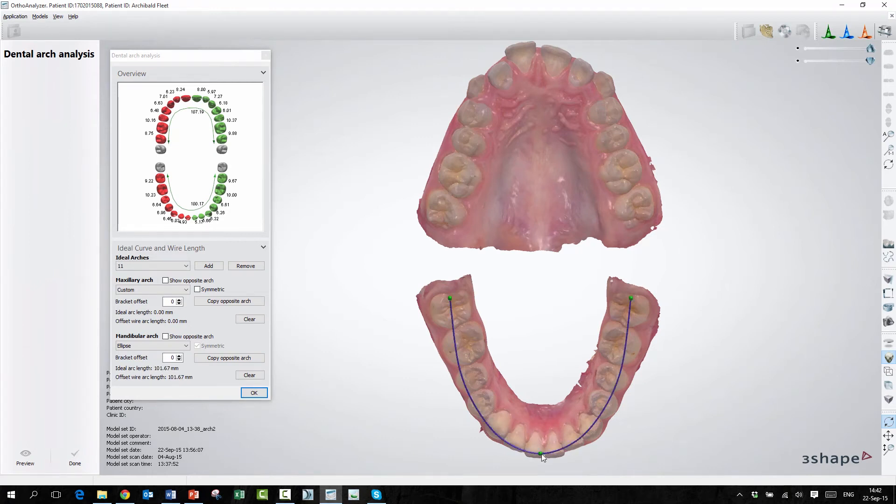
{"action": "mouse_move", "coordinate": [446, 298]}
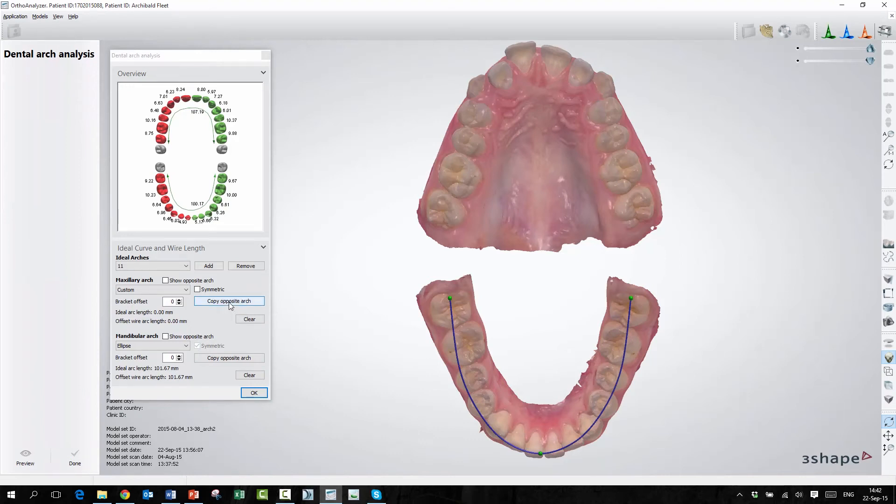
{"action": "left_click", "coordinate": [229, 302]}
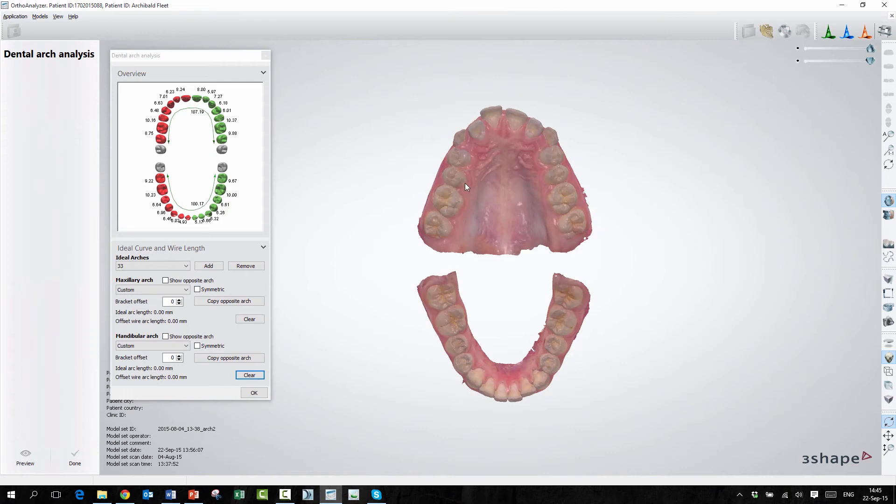
{"action": "mouse_move", "coordinate": [584, 228]}
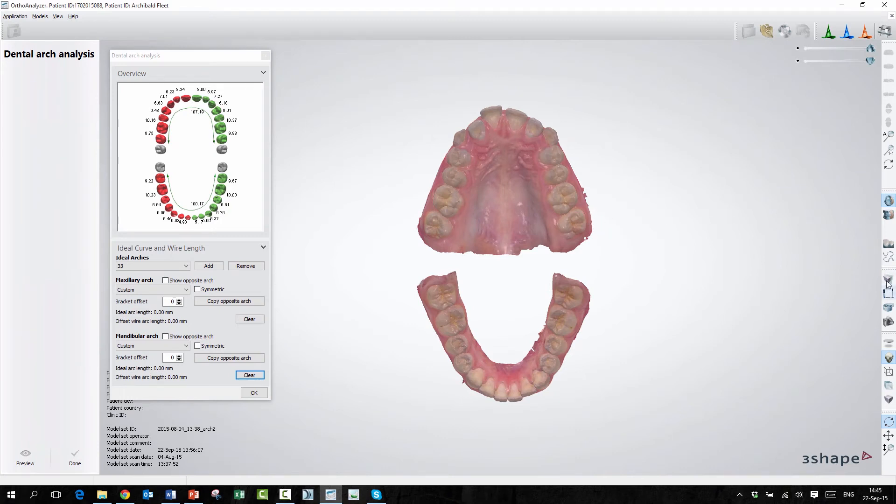
Step: Show the arch1 curve in the 2D cross-section with the archwire template overlay
{"action": "left_click", "coordinate": [888, 281]}
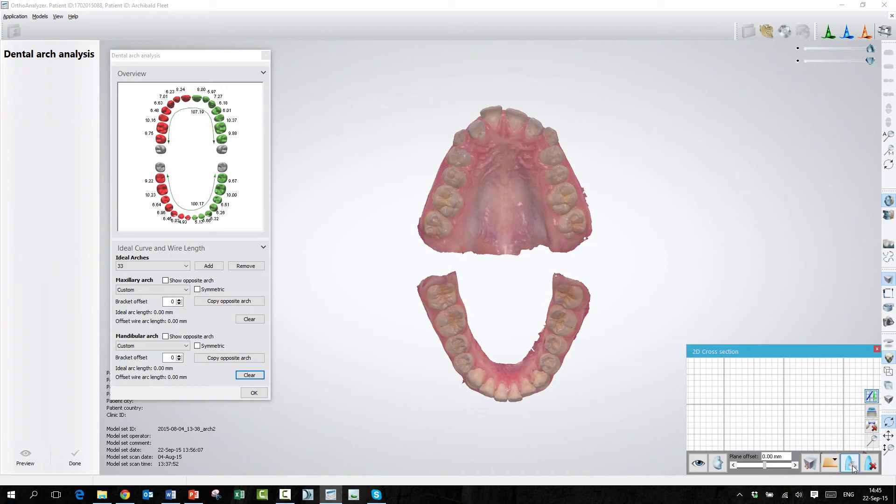
{"action": "left_click", "coordinate": [829, 463]}
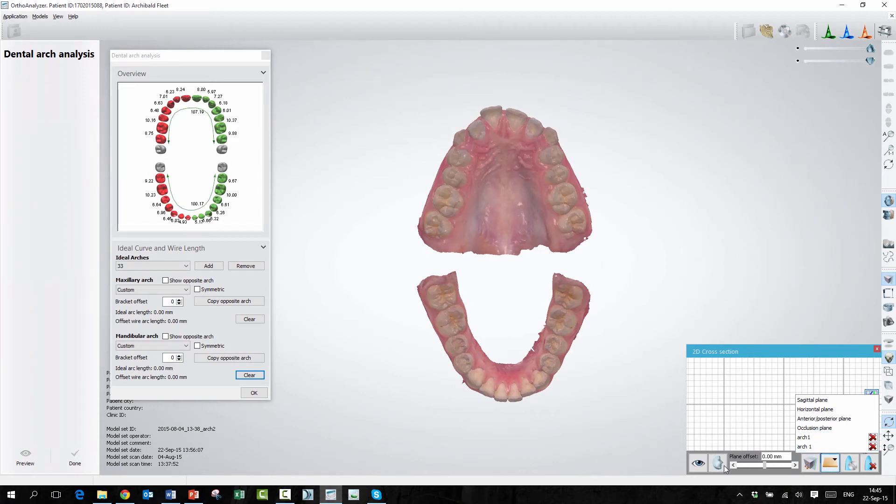
{"action": "left_click", "coordinate": [804, 438]}
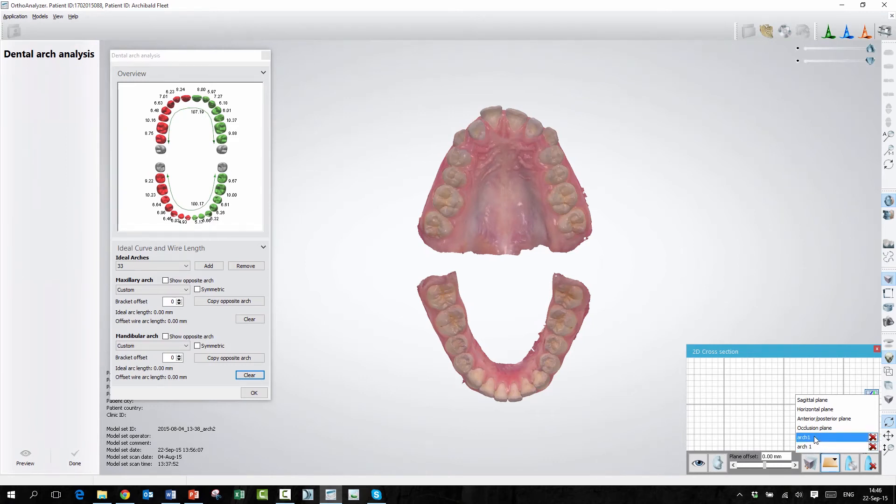
{"action": "left_click", "coordinate": [804, 437]}
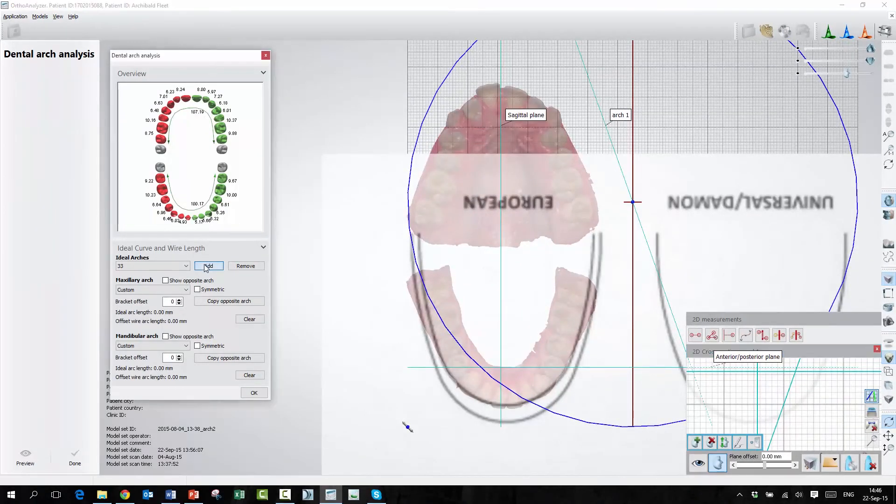
Step: Add another ideal arch set and confirm its name, 44
{"action": "left_click", "coordinate": [209, 266]}
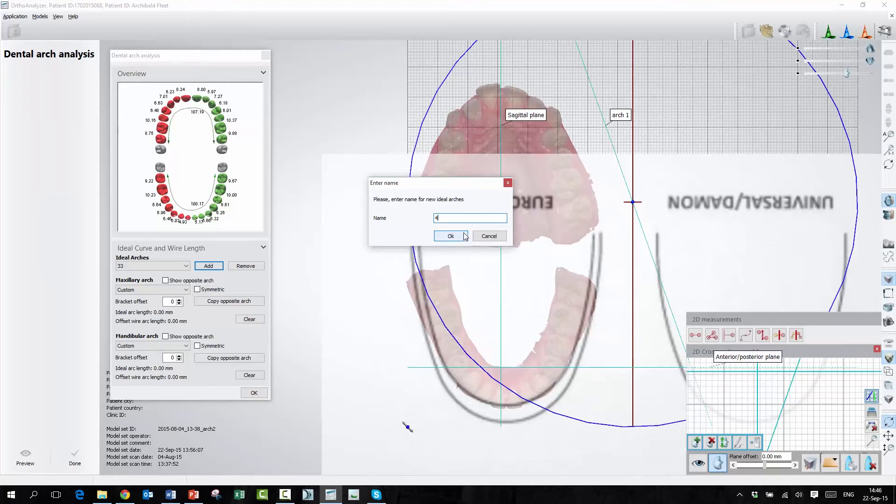
{"action": "left_click", "coordinate": [451, 236]}
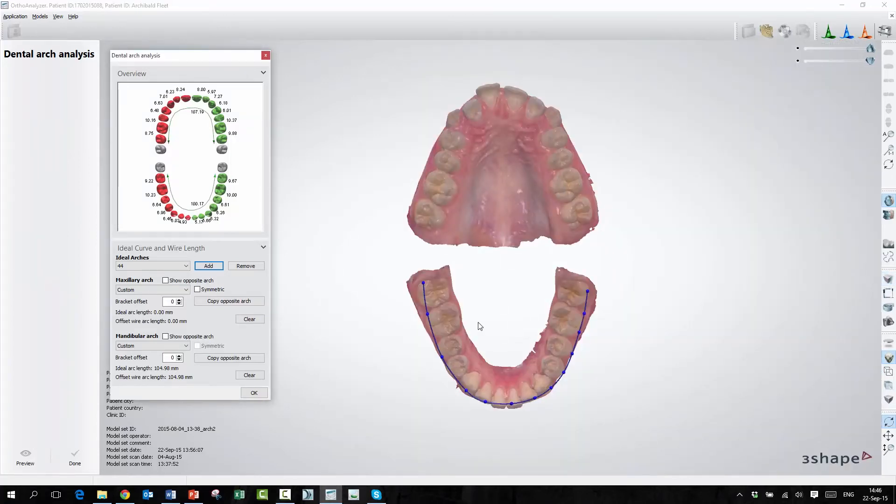
{"action": "mouse_move", "coordinate": [582, 299]}
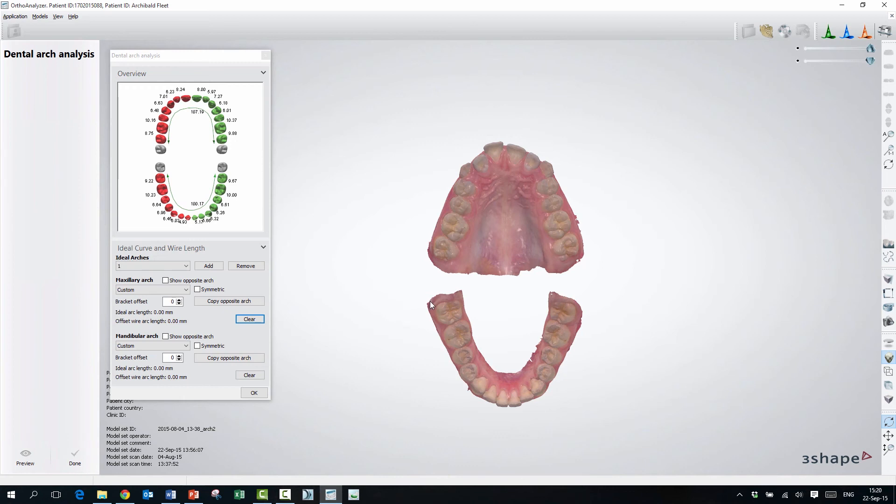
{"action": "mouse_move", "coordinate": [449, 330]}
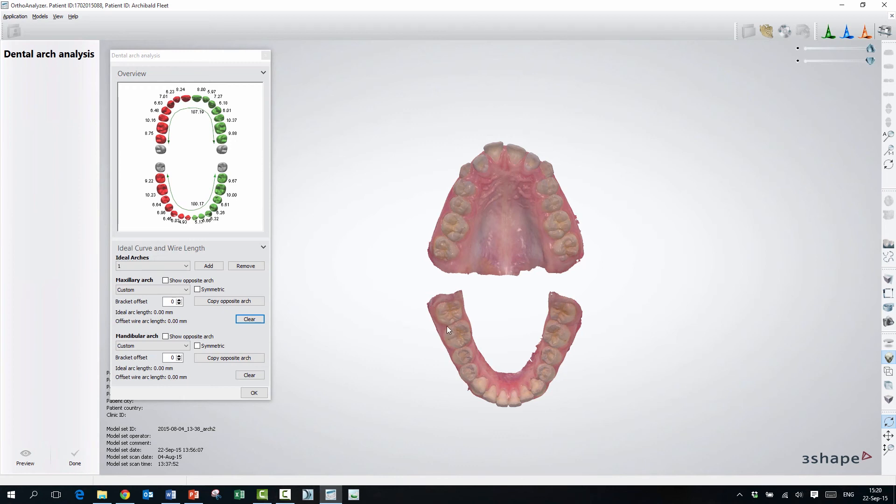
{"action": "mouse_move", "coordinate": [444, 311]}
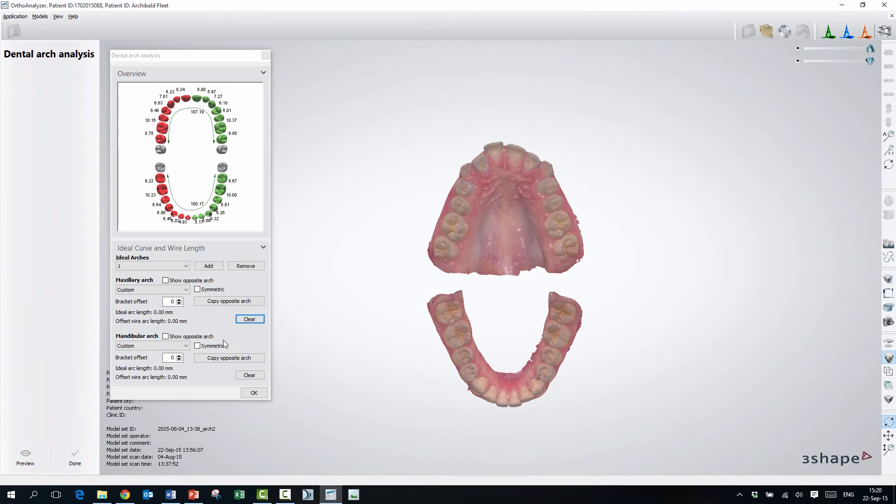
Step: Add a new ideal arch set named '55'
{"action": "left_click", "coordinate": [209, 266]}
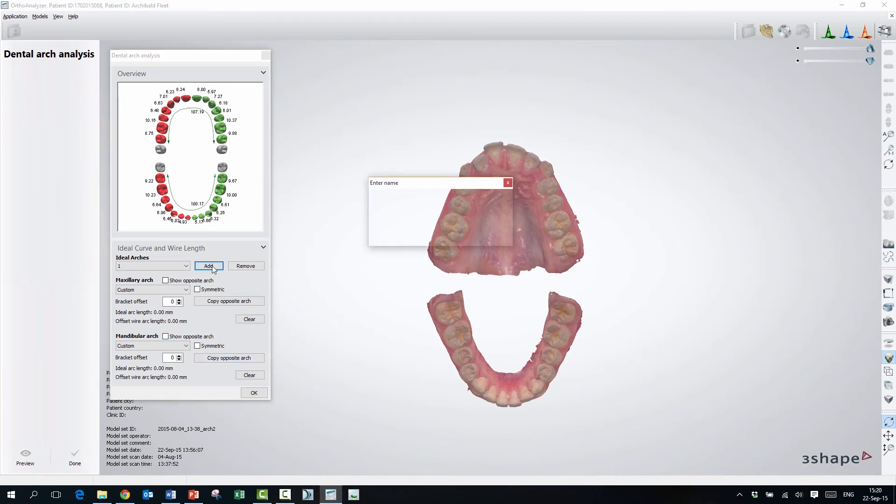
{"action": "type", "text": "55"}
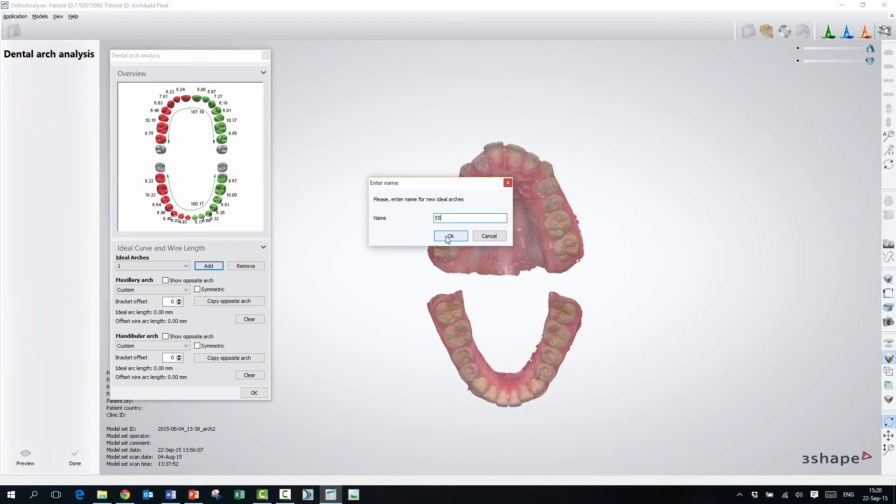
{"action": "left_click", "coordinate": [450, 236]}
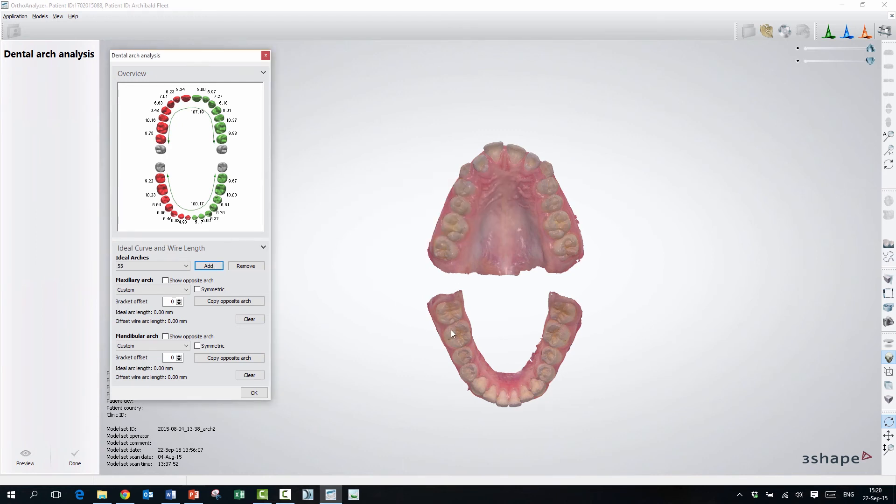
{"action": "mouse_move", "coordinate": [453, 271]}
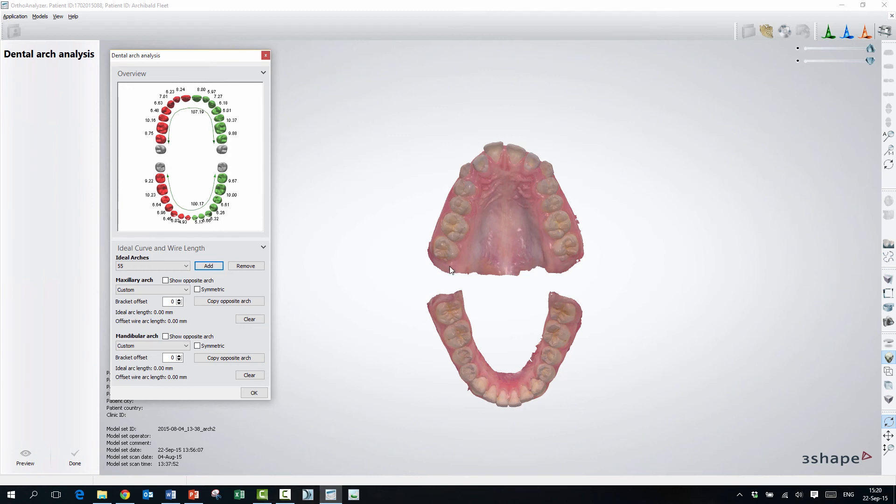
{"action": "mouse_move", "coordinate": [444, 257]}
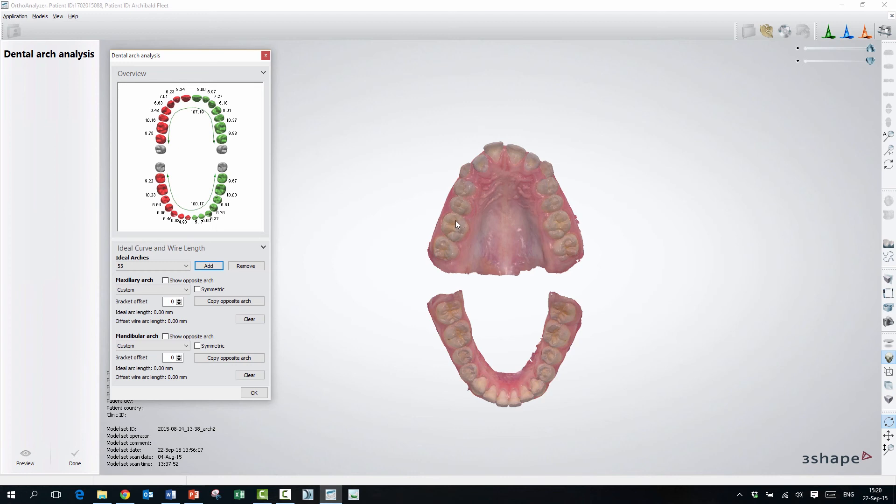
{"action": "mouse_move", "coordinate": [492, 165]}
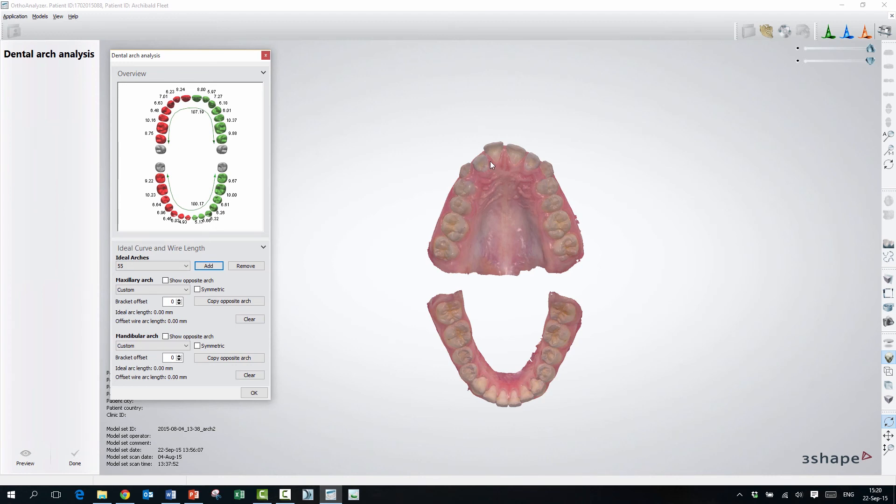
{"action": "mouse_move", "coordinate": [443, 312]}
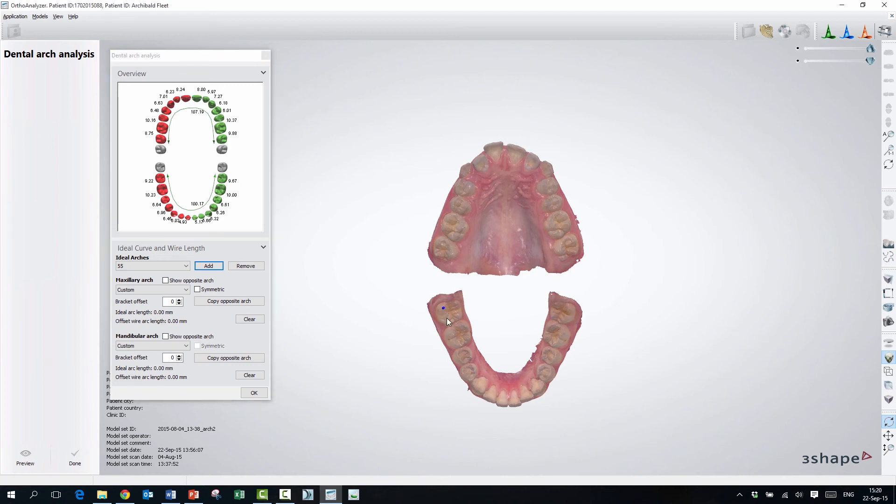
Step: Trace a custom lower arch along the teeth and copy it to the upper arch (99.46 mm)
{"action": "left_click", "coordinate": [455, 345]}
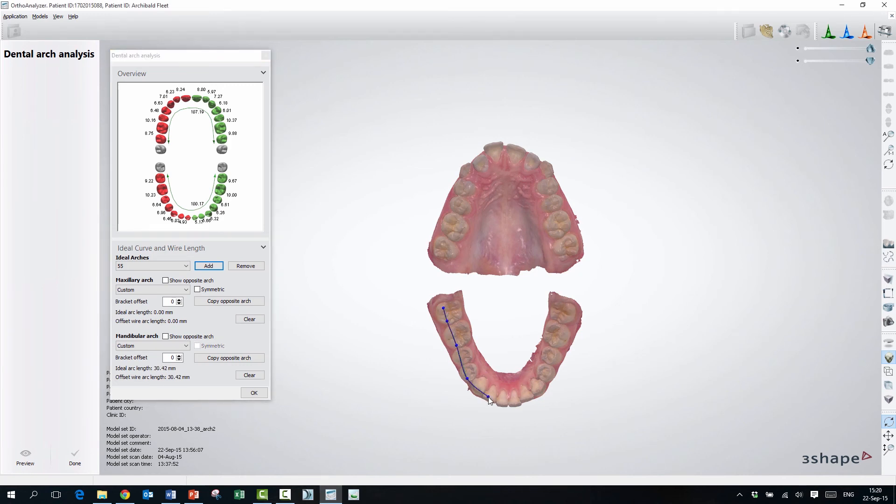
{"action": "left_click_drag", "start_coordinate": [488, 401], "coordinate": [505, 402]}
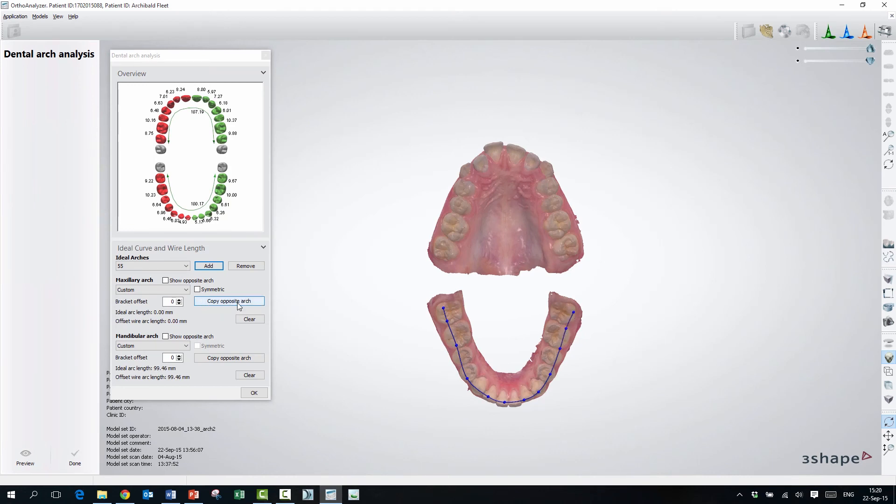
{"action": "left_click", "coordinate": [229, 302]}
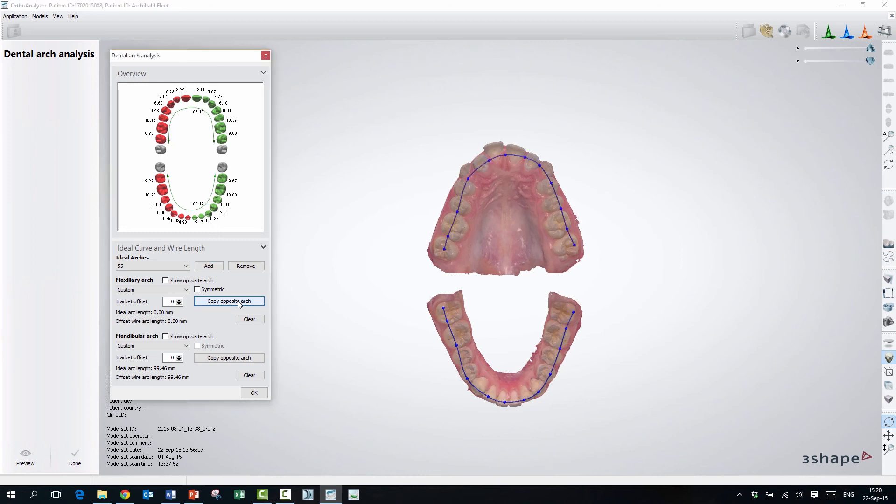
{"action": "left_click", "coordinate": [229, 301]}
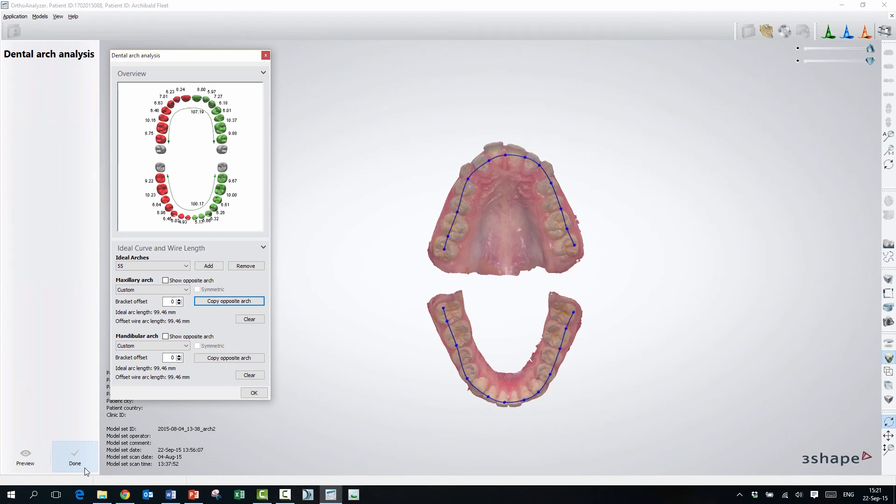
{"action": "mouse_move", "coordinate": [75, 459]}
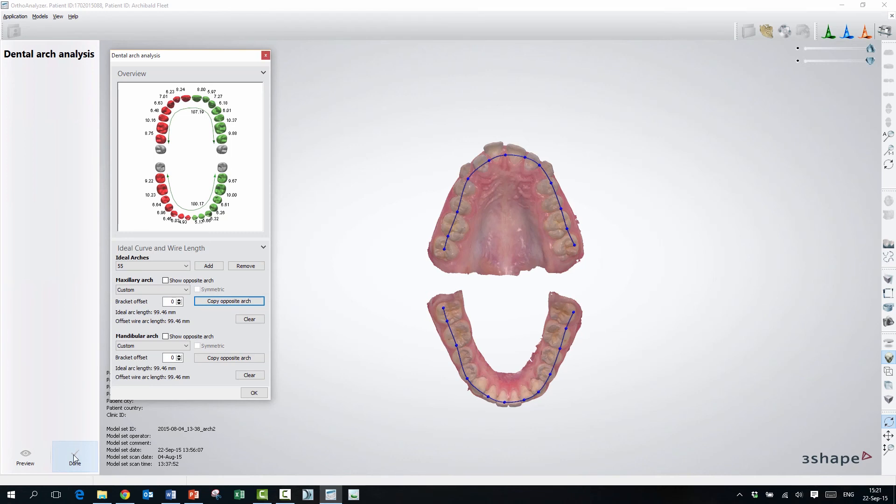
Step: Finish the arch analysis and start Virtual Setup, accepting the license terms
{"action": "left_click", "coordinate": [75, 457]}
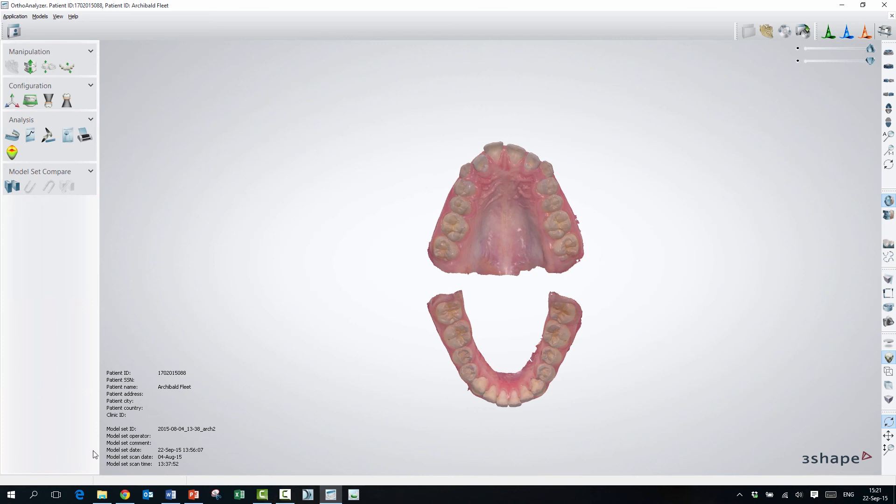
{"action": "mouse_move", "coordinate": [67, 65]}
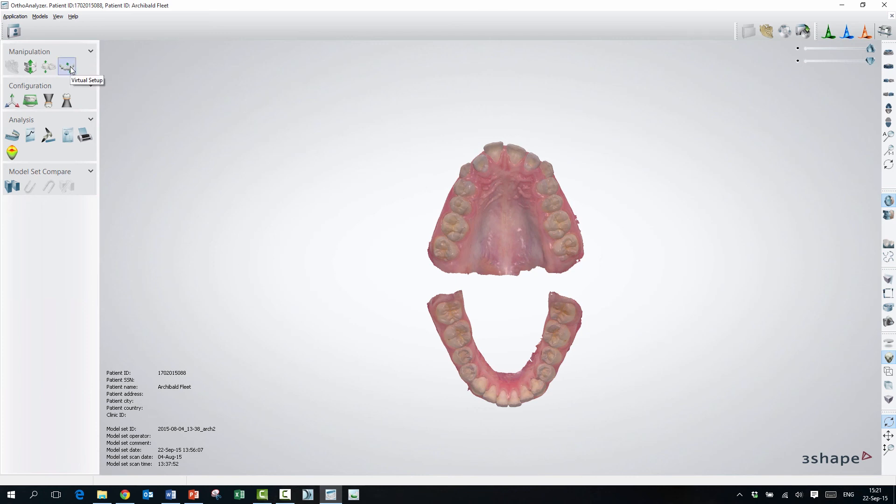
{"action": "left_click", "coordinate": [66, 65]}
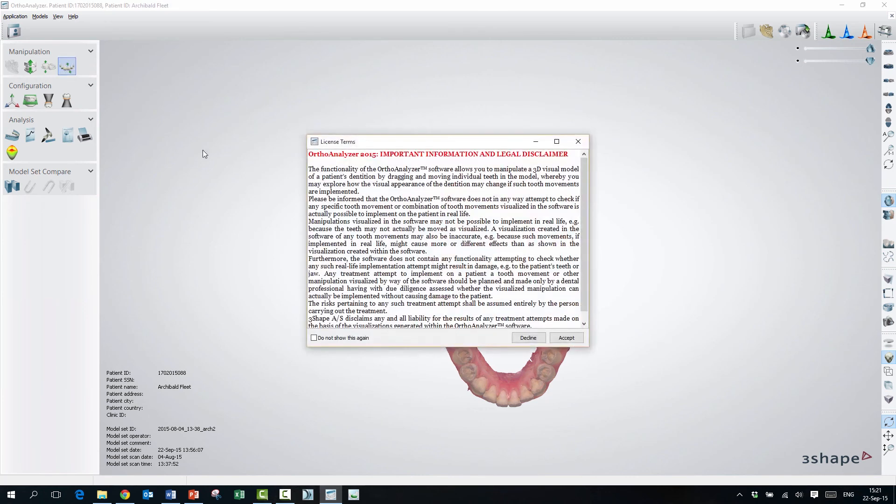
{"action": "left_click", "coordinate": [566, 338]}
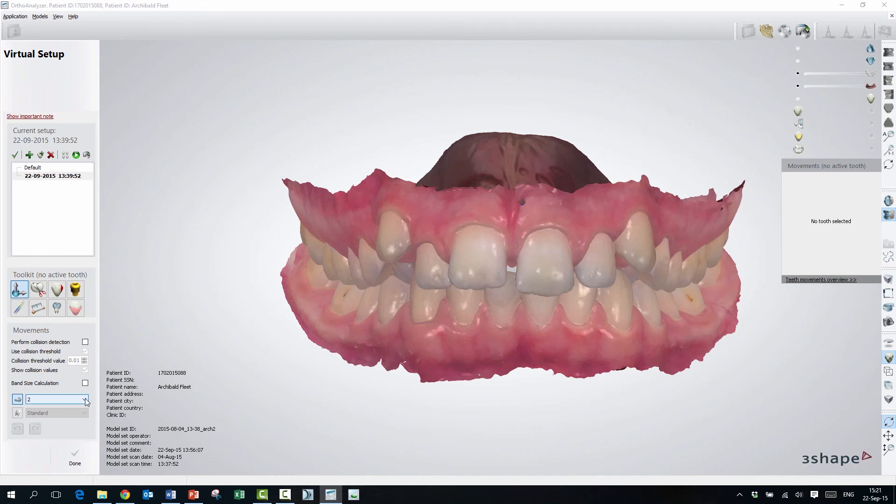
Step: Select ideal arch set 55 from the Movements panel's ideal arch list
{"action": "left_click", "coordinate": [86, 399]}
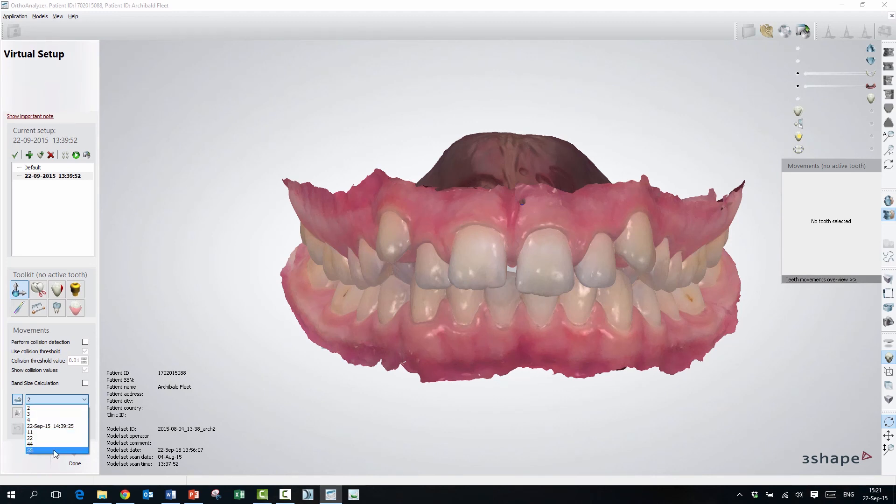
{"action": "left_click", "coordinate": [30, 449]}
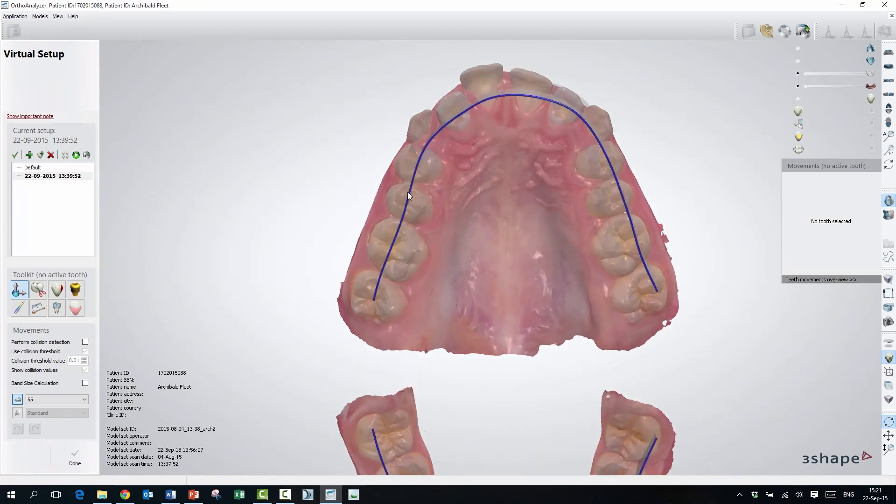
{"action": "mouse_move", "coordinate": [477, 110]}
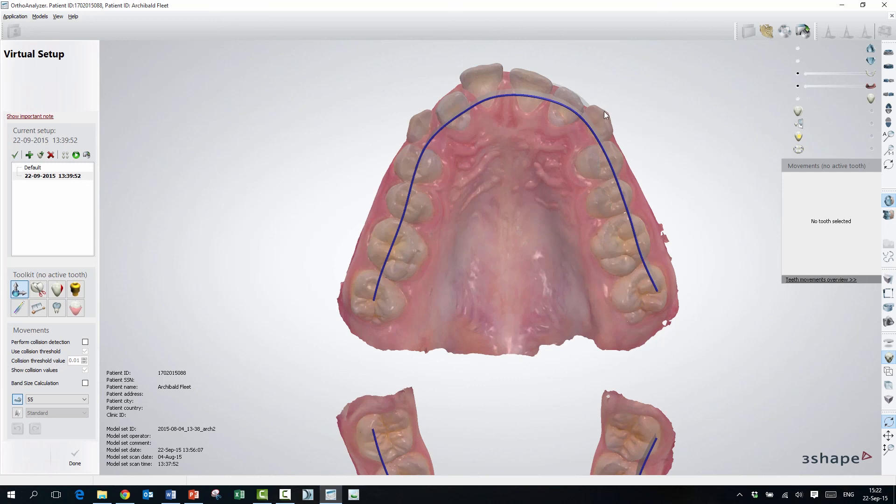
Step: Select tooth 23, then drag teeth 11 and 13 toward the blue ideal arch line
{"action": "left_click", "coordinate": [604, 115]}
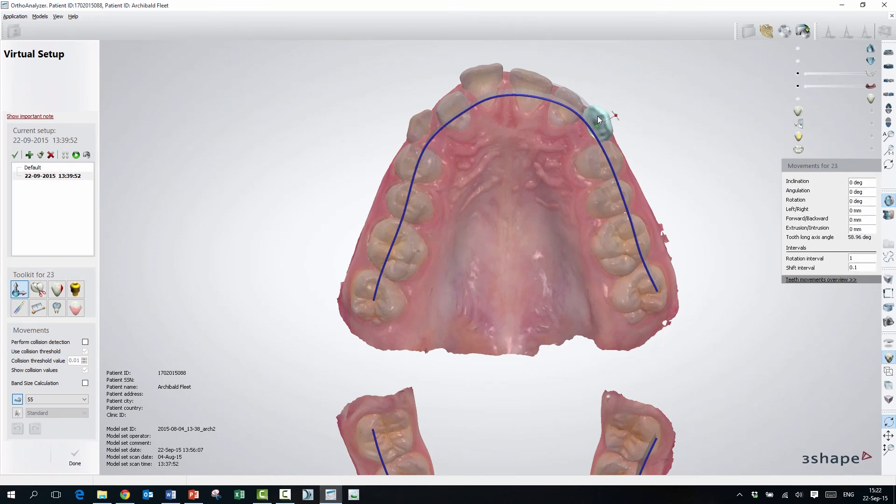
{"action": "mouse_move", "coordinate": [181, 239]}
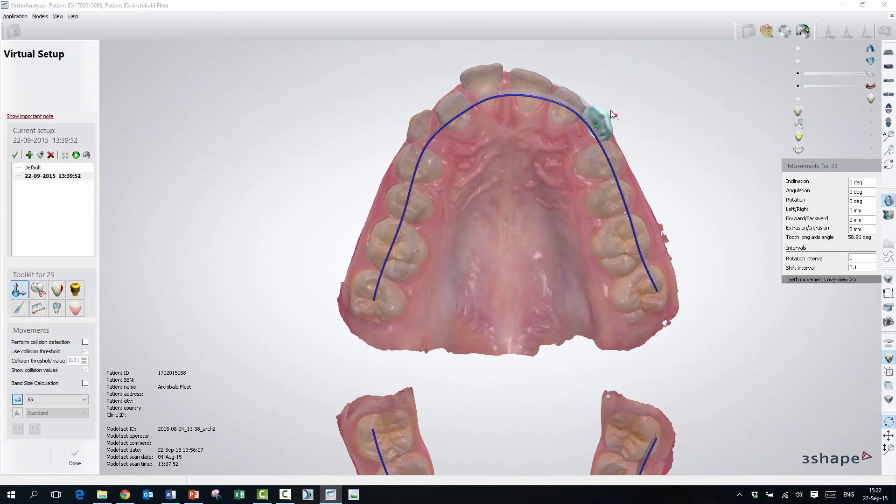
{"action": "left_click_drag", "start_coordinate": [598, 123], "coordinate": [594, 132]}
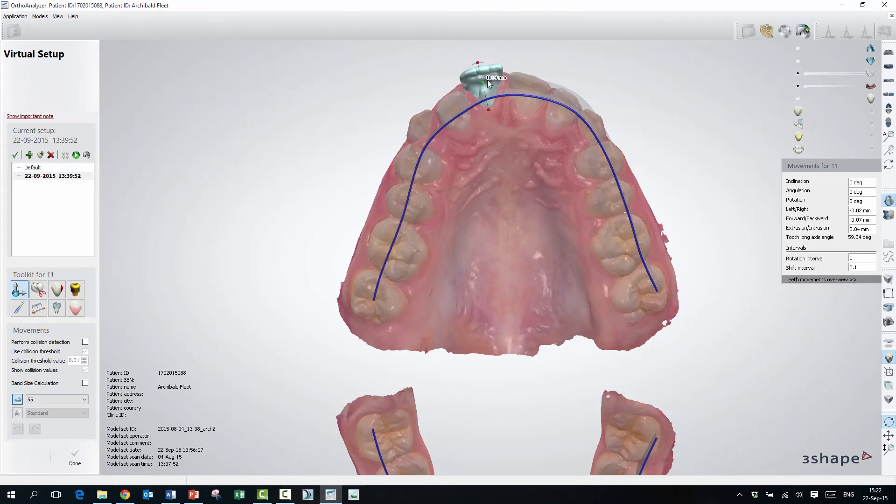
{"action": "left_click_drag", "start_coordinate": [492, 77], "coordinate": [489, 97]}
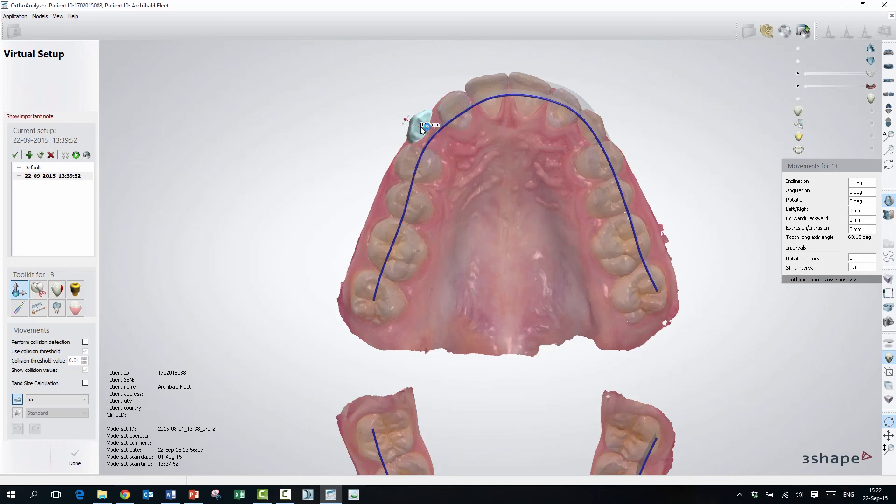
{"action": "left_click_drag", "start_coordinate": [423, 129], "coordinate": [509, 166]}
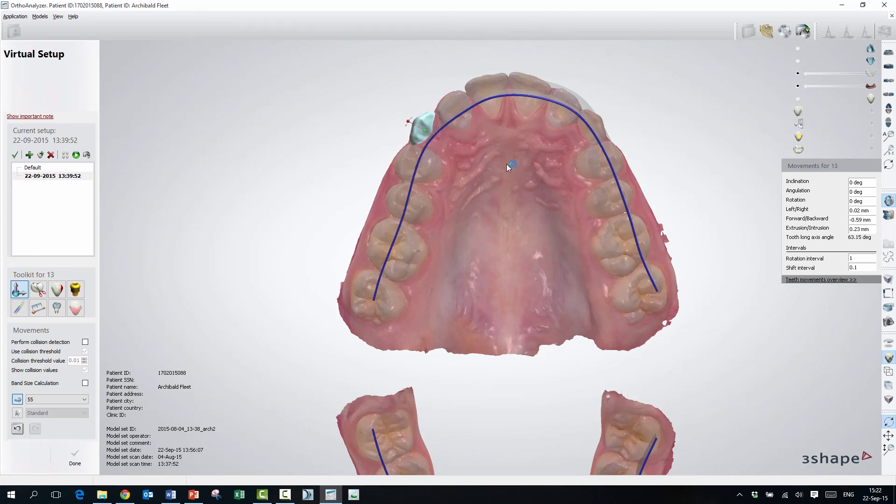